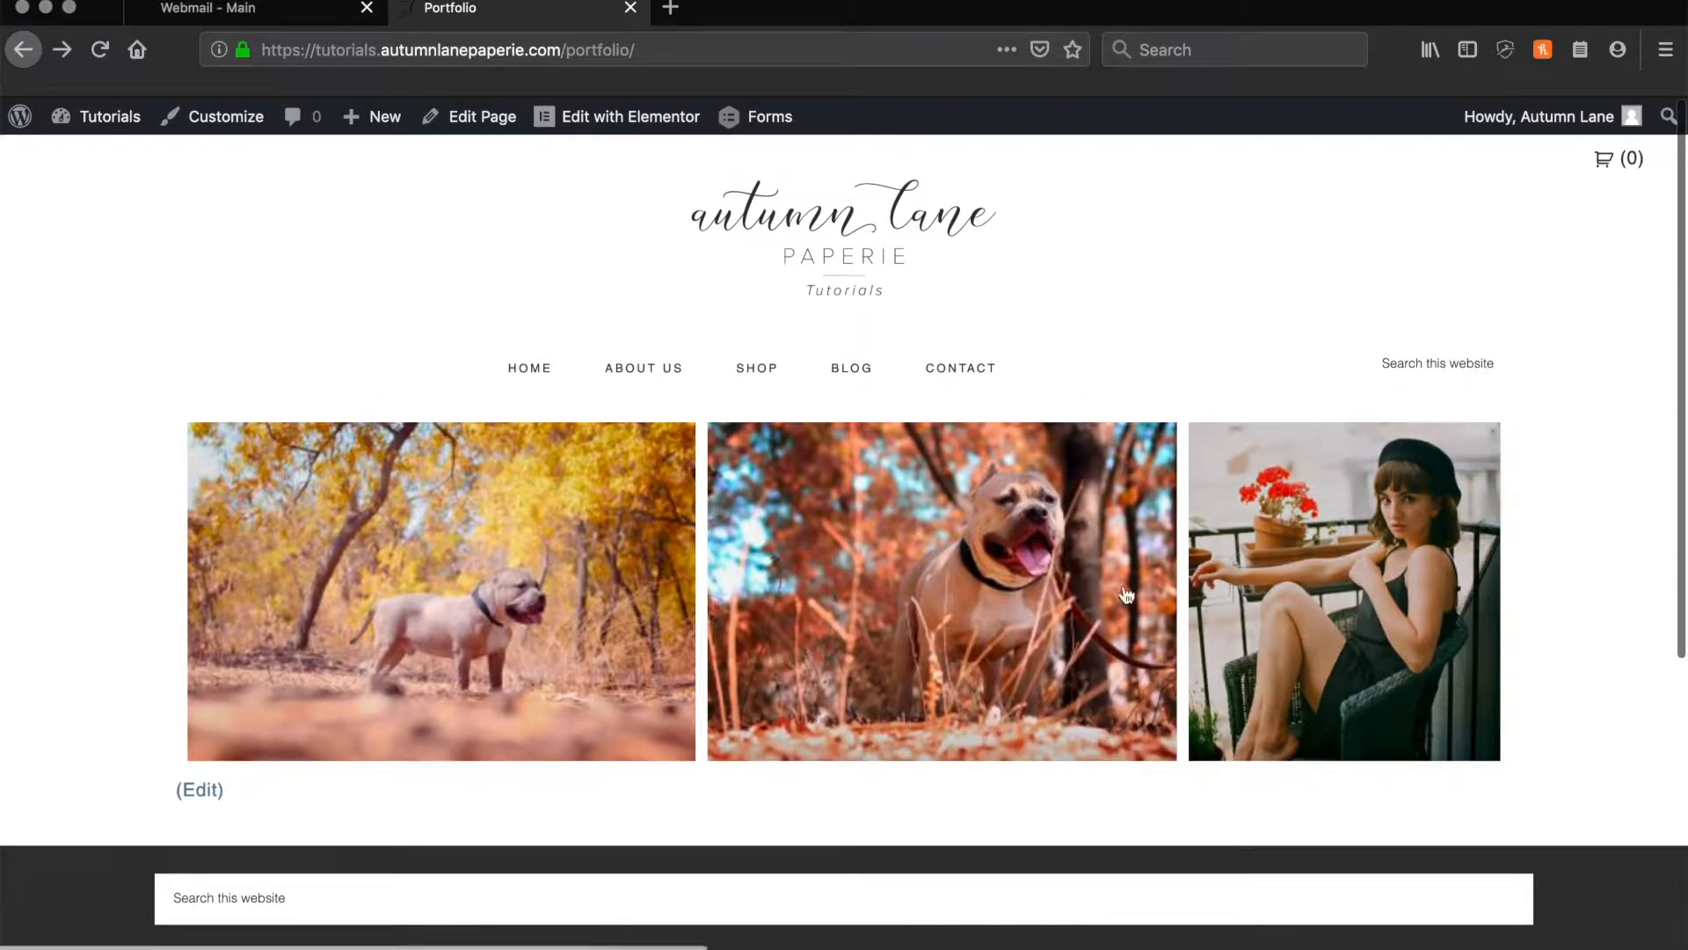
Open the Portfolio page in Elementor and select its three-photo gallery widget.
{"action": "left_click", "coordinate": [629, 116]}
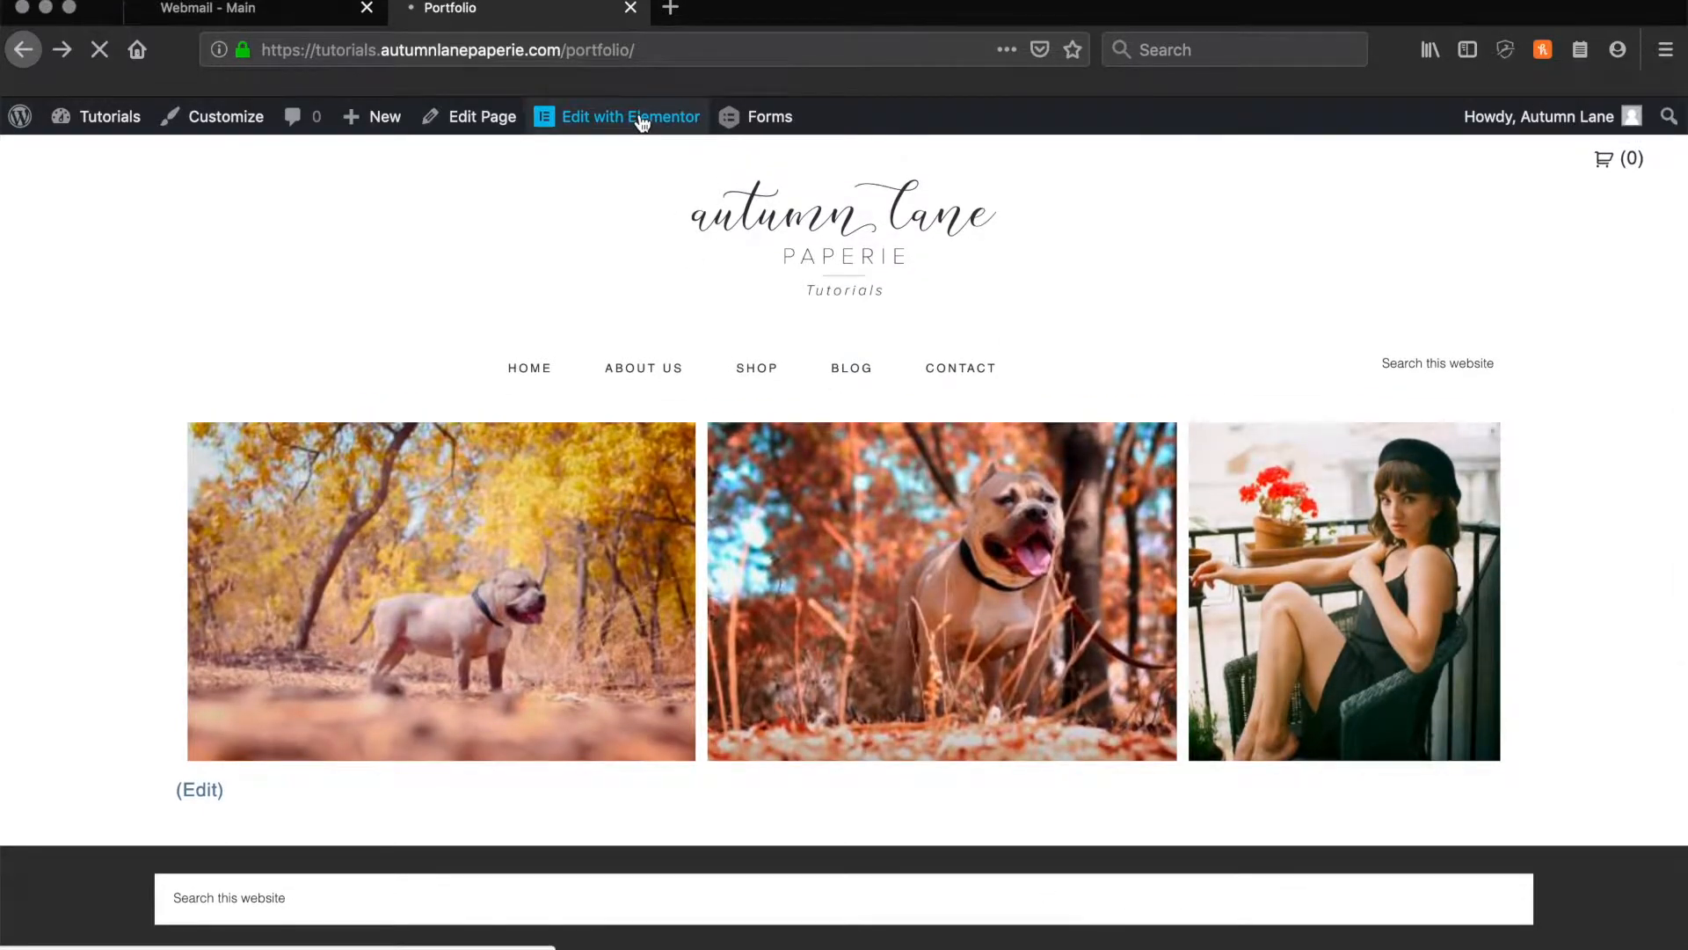
{"action": "left_click", "coordinate": [630, 116]}
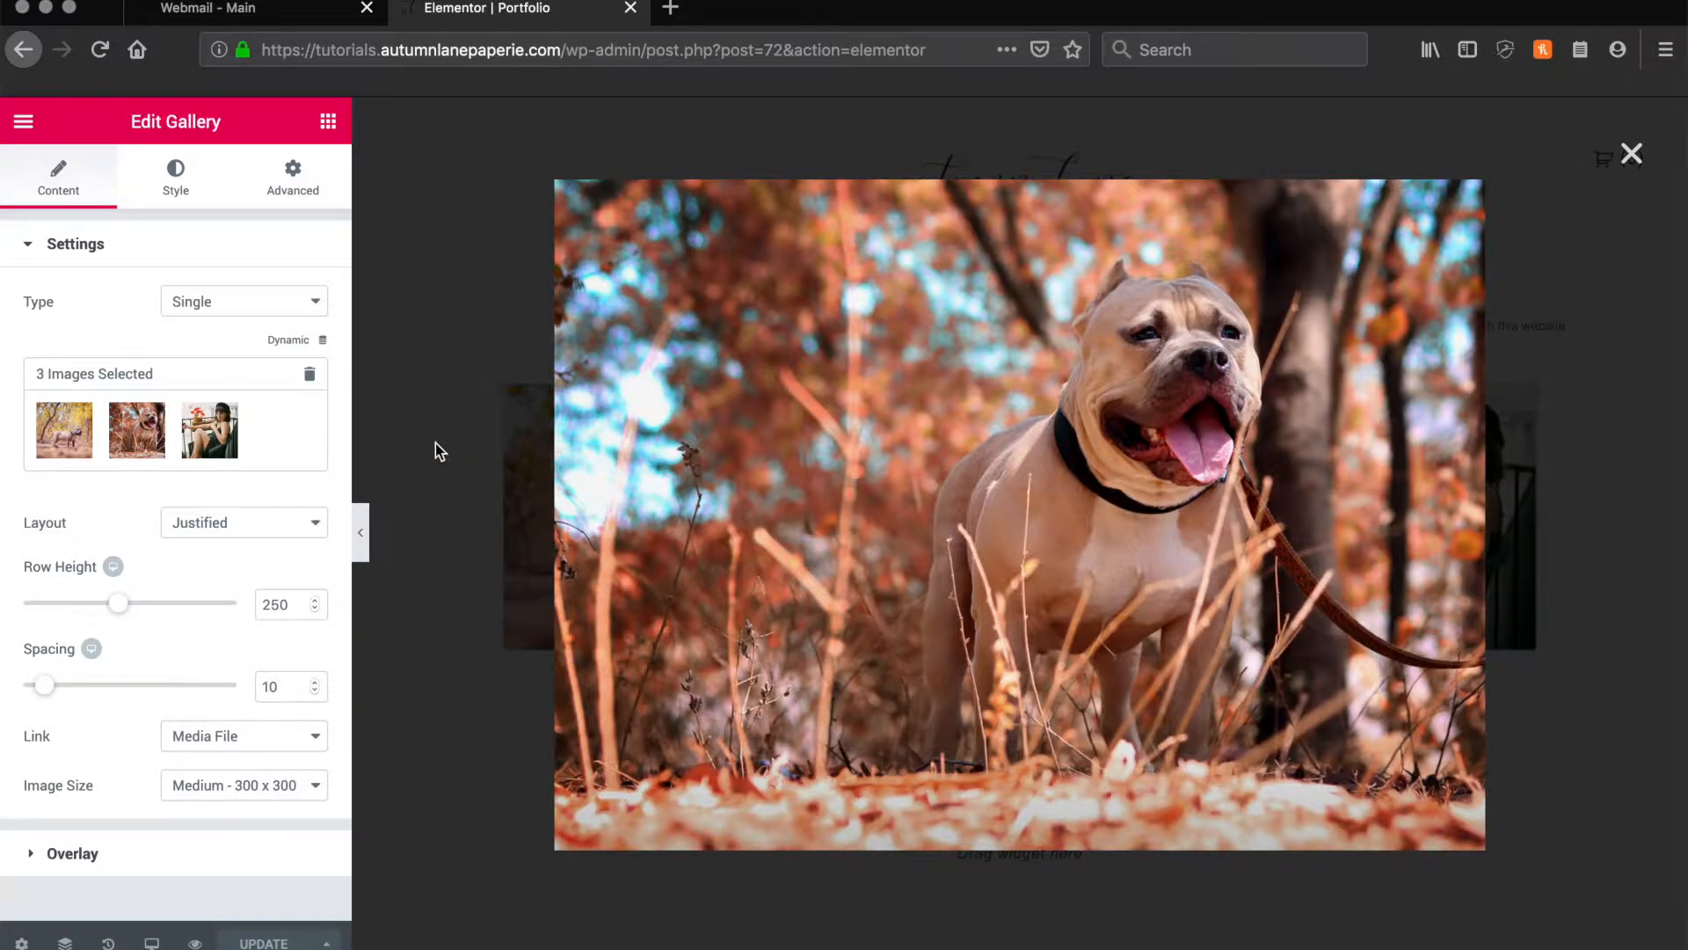
Add media-library photos to the Elementor gallery so it holds nine images.
{"action": "left_click", "coordinate": [1632, 153]}
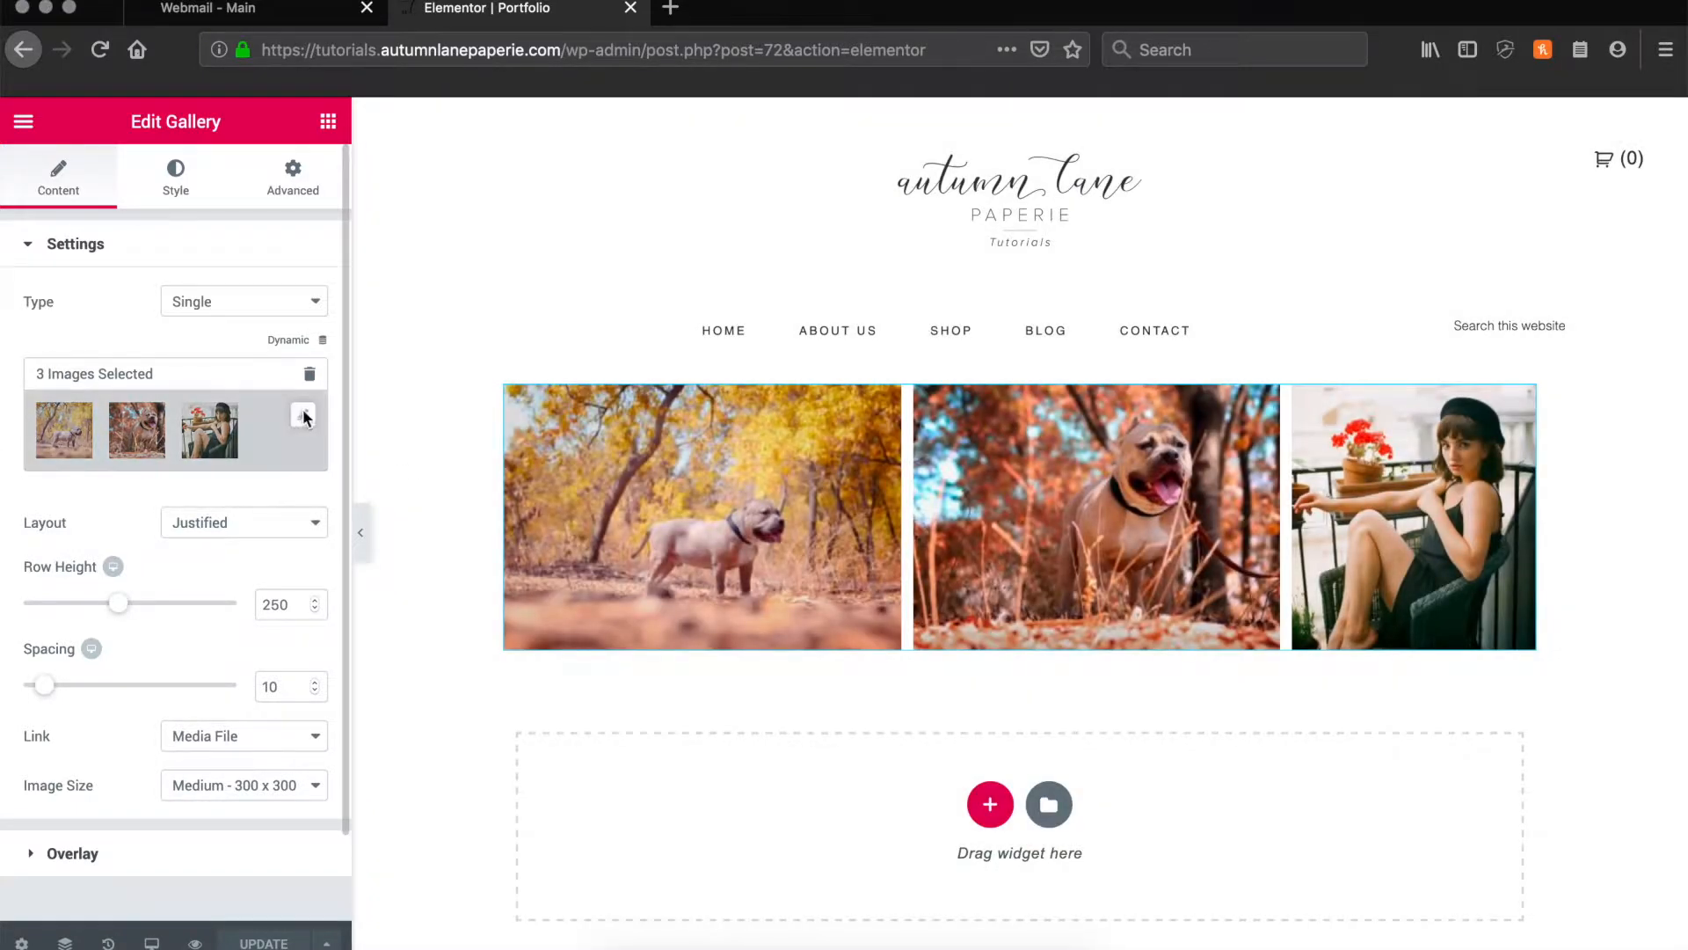
{"action": "left_click", "coordinate": [303, 417]}
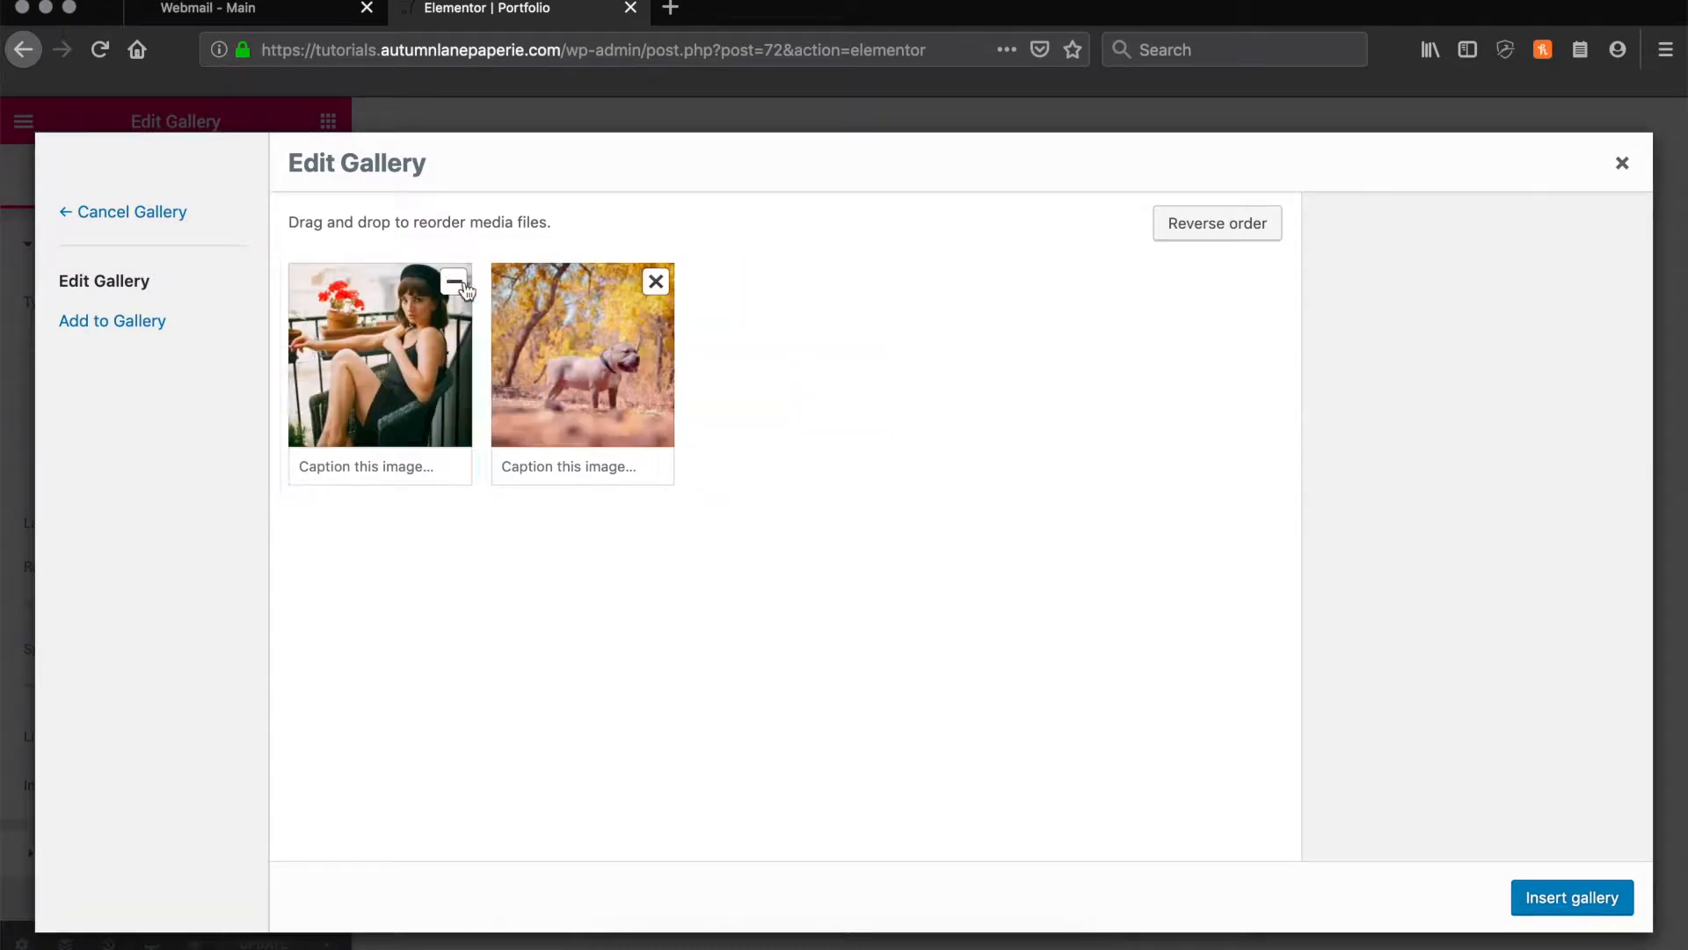
{"action": "left_click", "coordinate": [112, 320]}
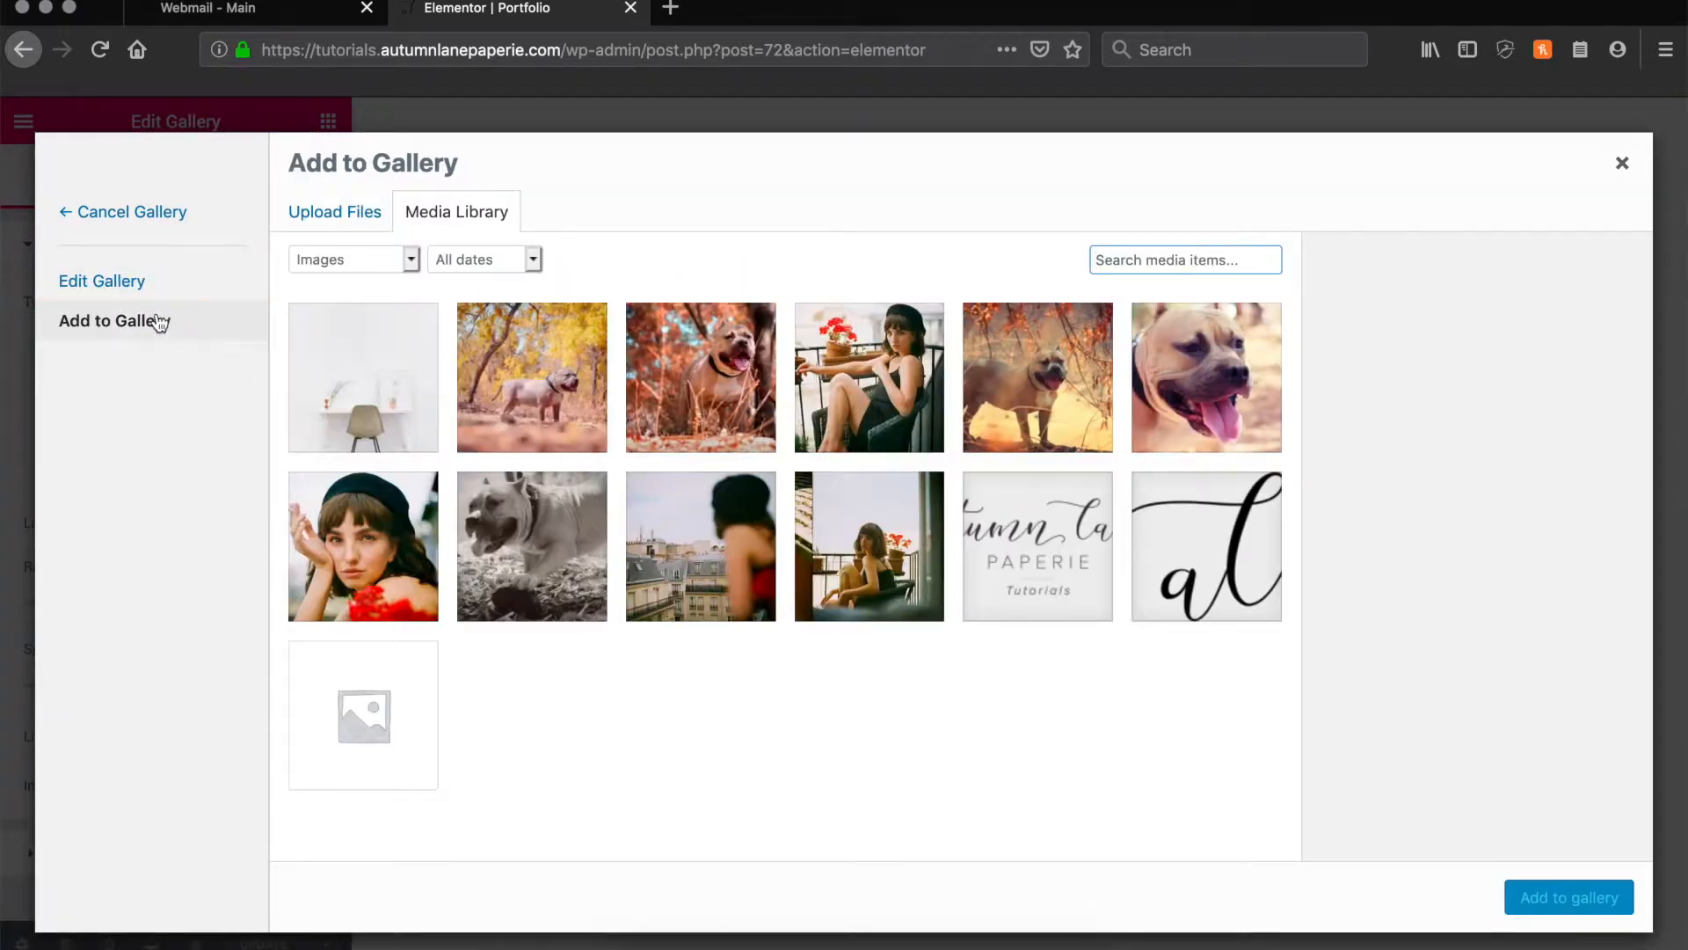
{"action": "left_click", "coordinate": [868, 546]}
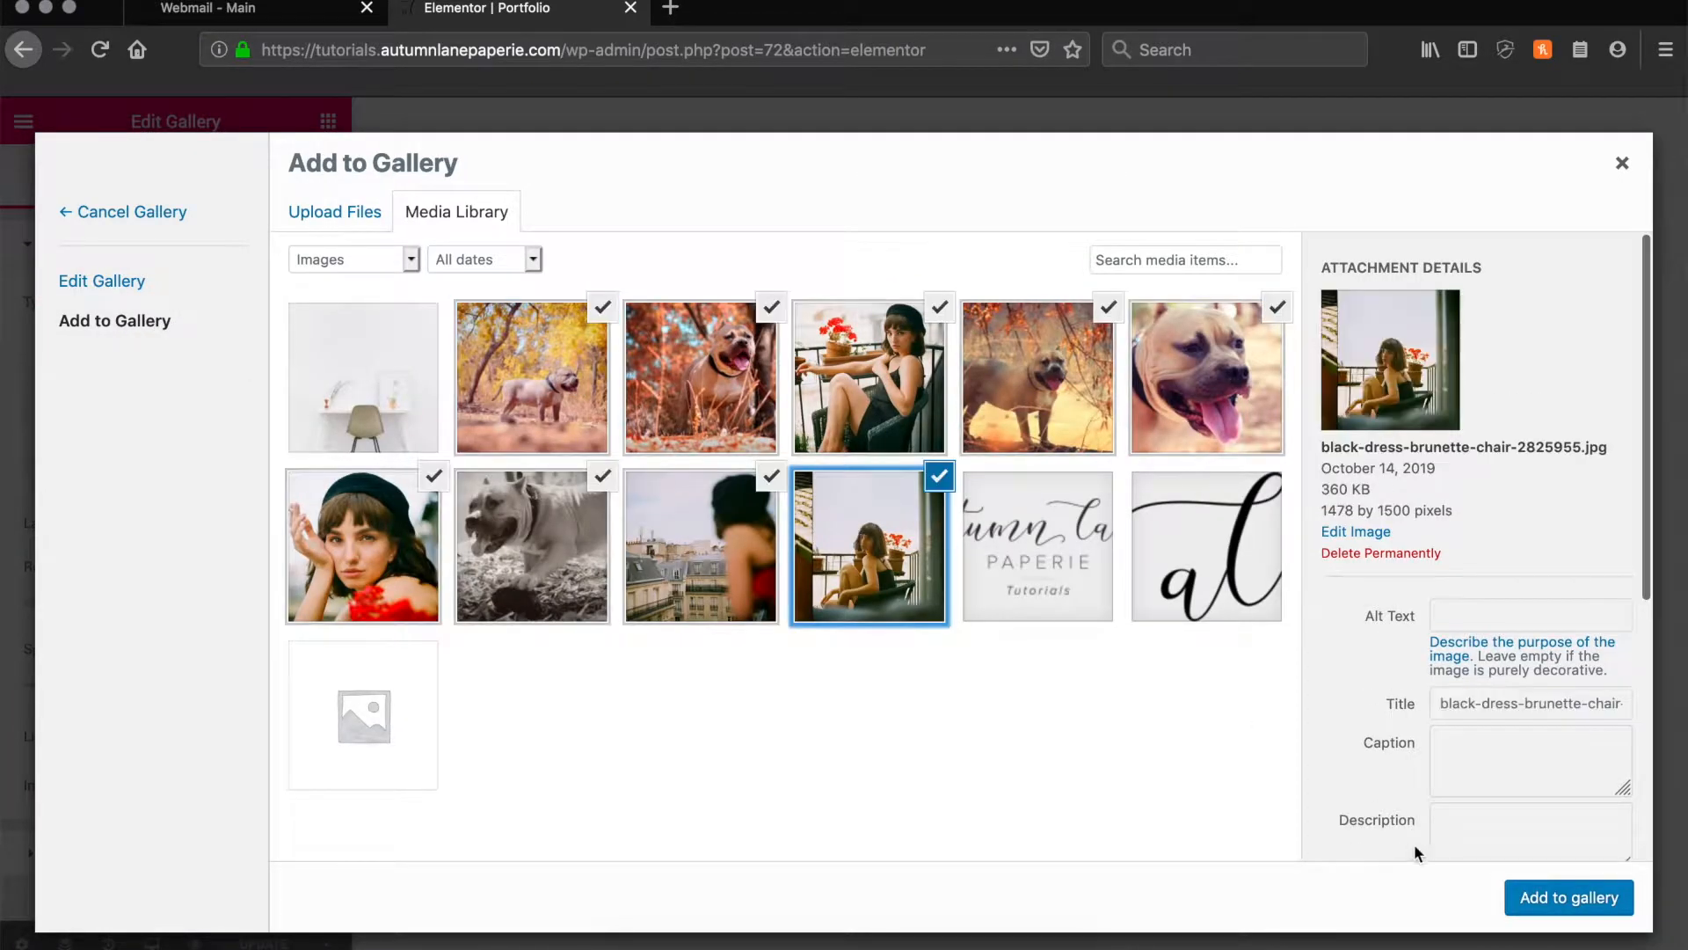
{"action": "left_click", "coordinate": [1568, 897]}
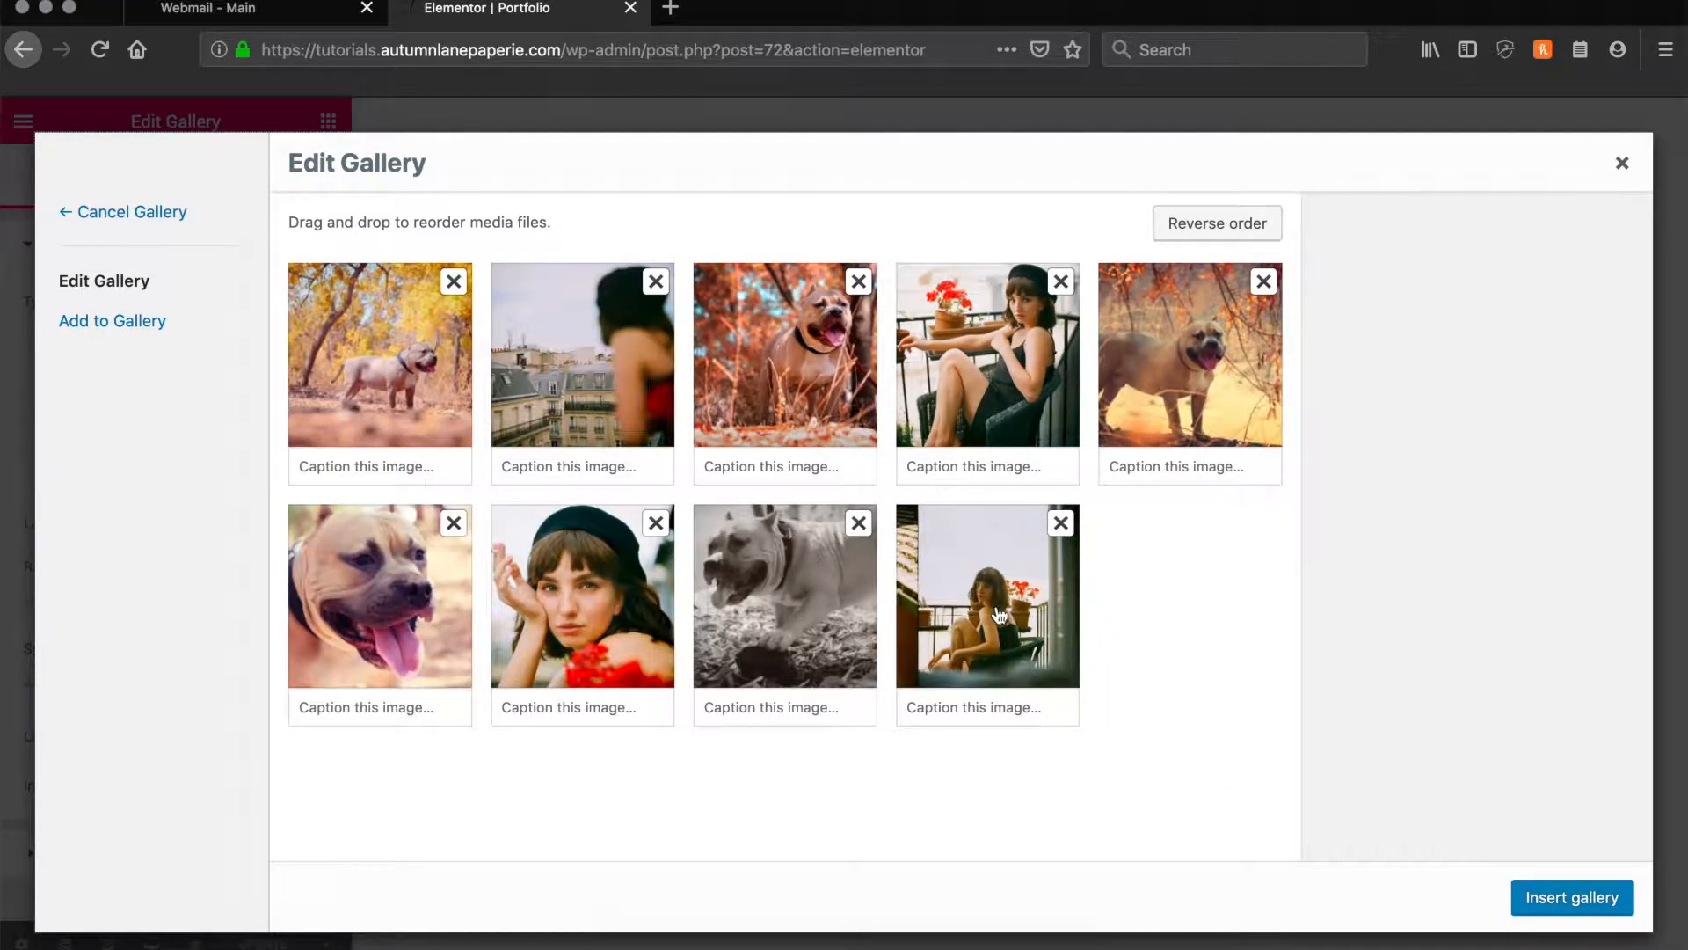
{"action": "left_click", "coordinate": [1571, 897]}
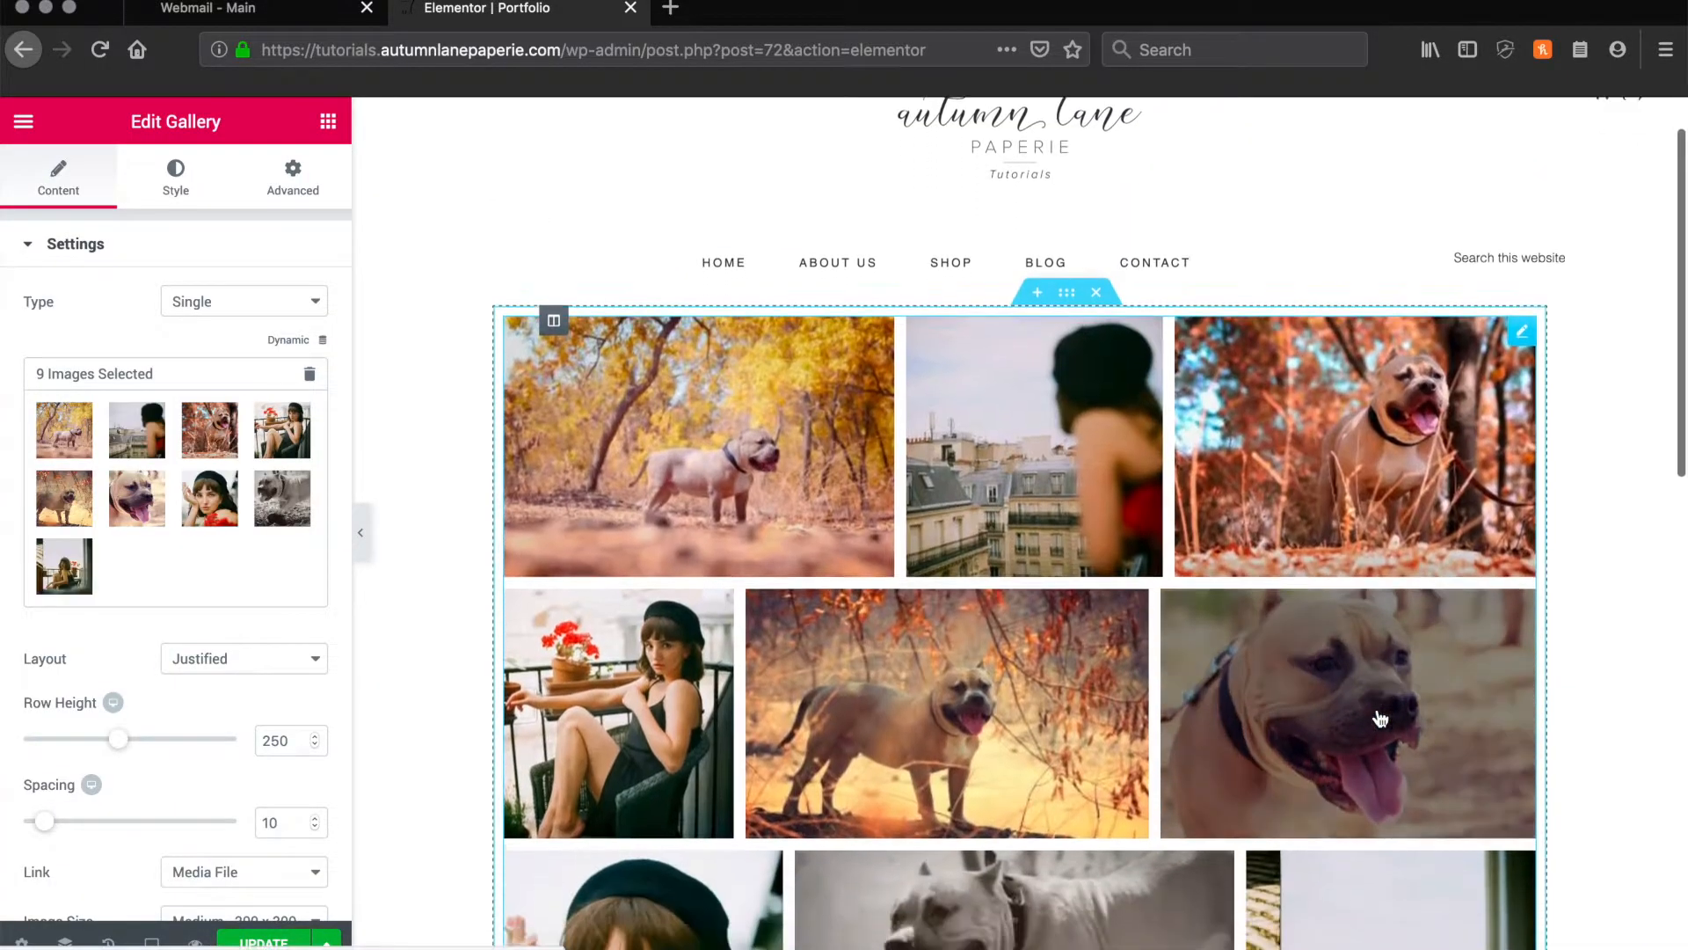
Scroll the preview to check the nine-photo justified gallery before updating.
{"action": "scroll", "scroll_direction": "down", "scroll_amount": 3}
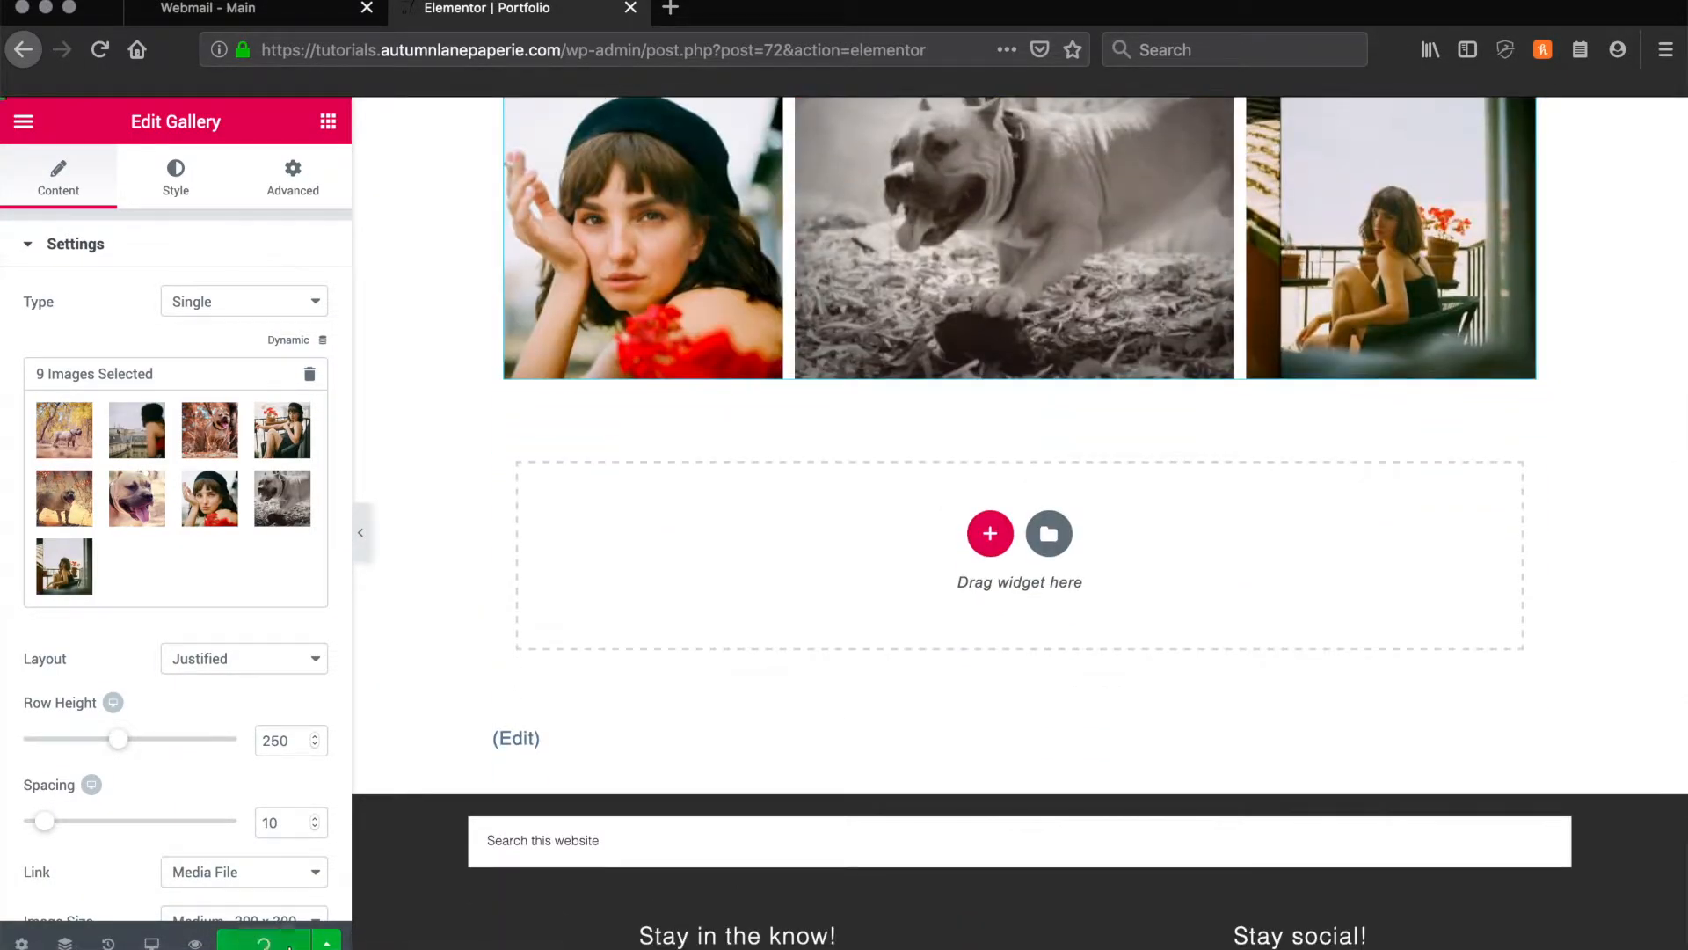
{"action": "scroll", "scroll_direction": "up", "scroll_amount": 3}
{"action": "type", "text": "https://tutorials.autumnlanepaperie.com/f"}
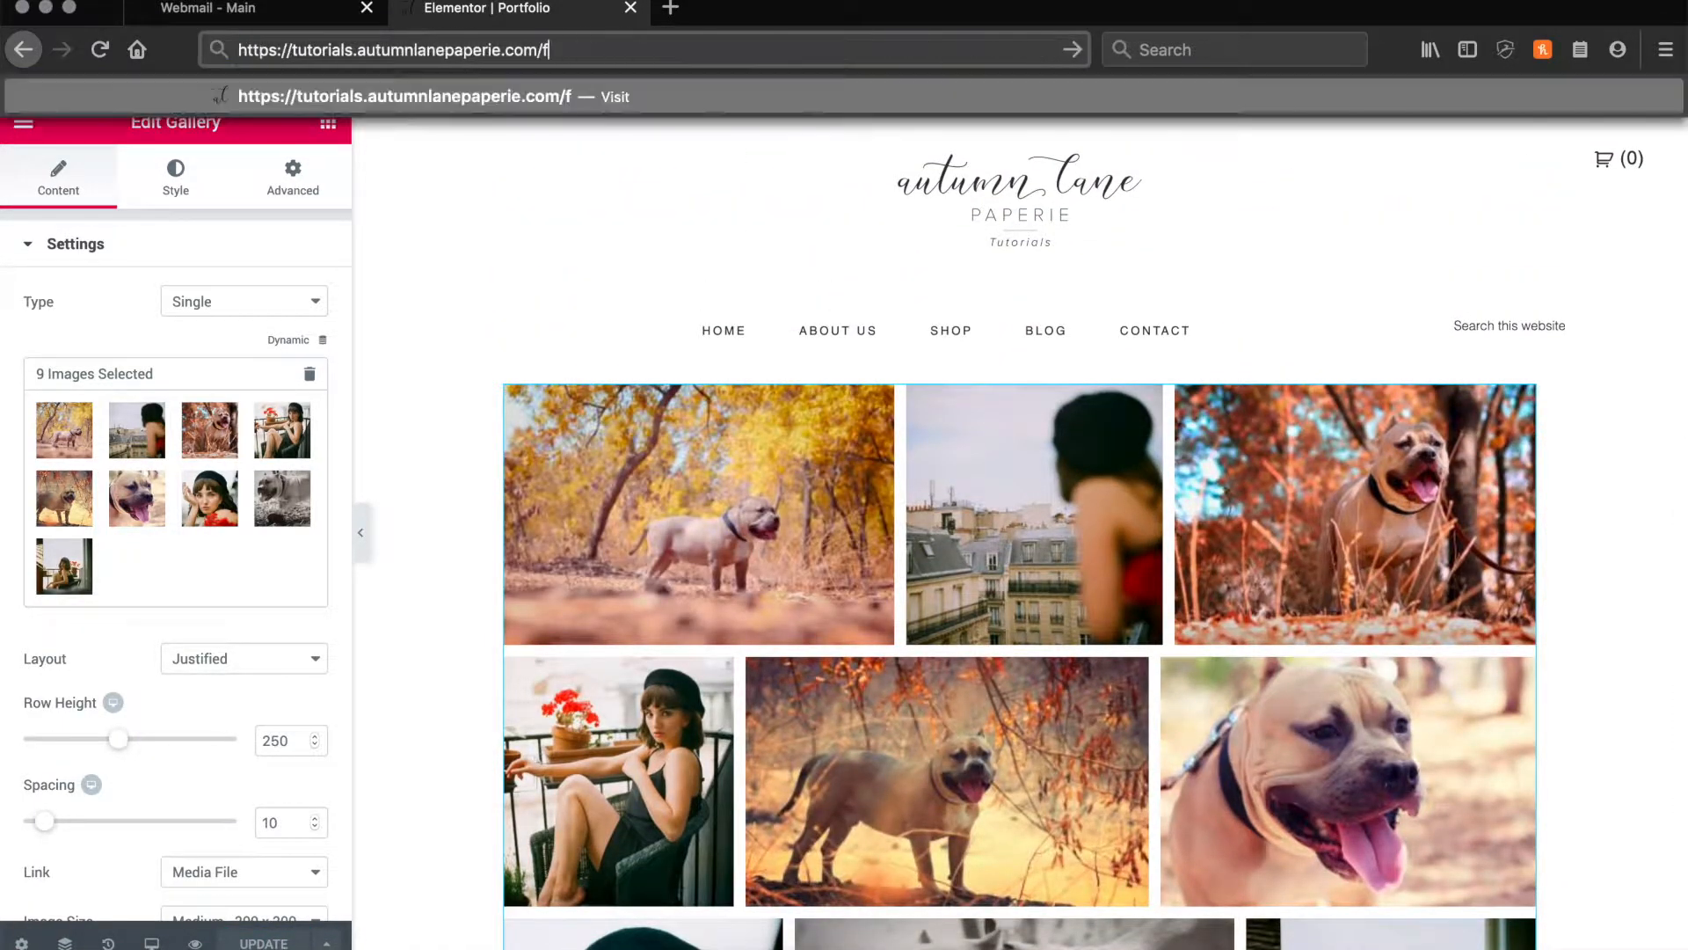
Load the live Portfolio page and enlarge then close the autumn dog photo.
{"action": "key", "text": "Return"}
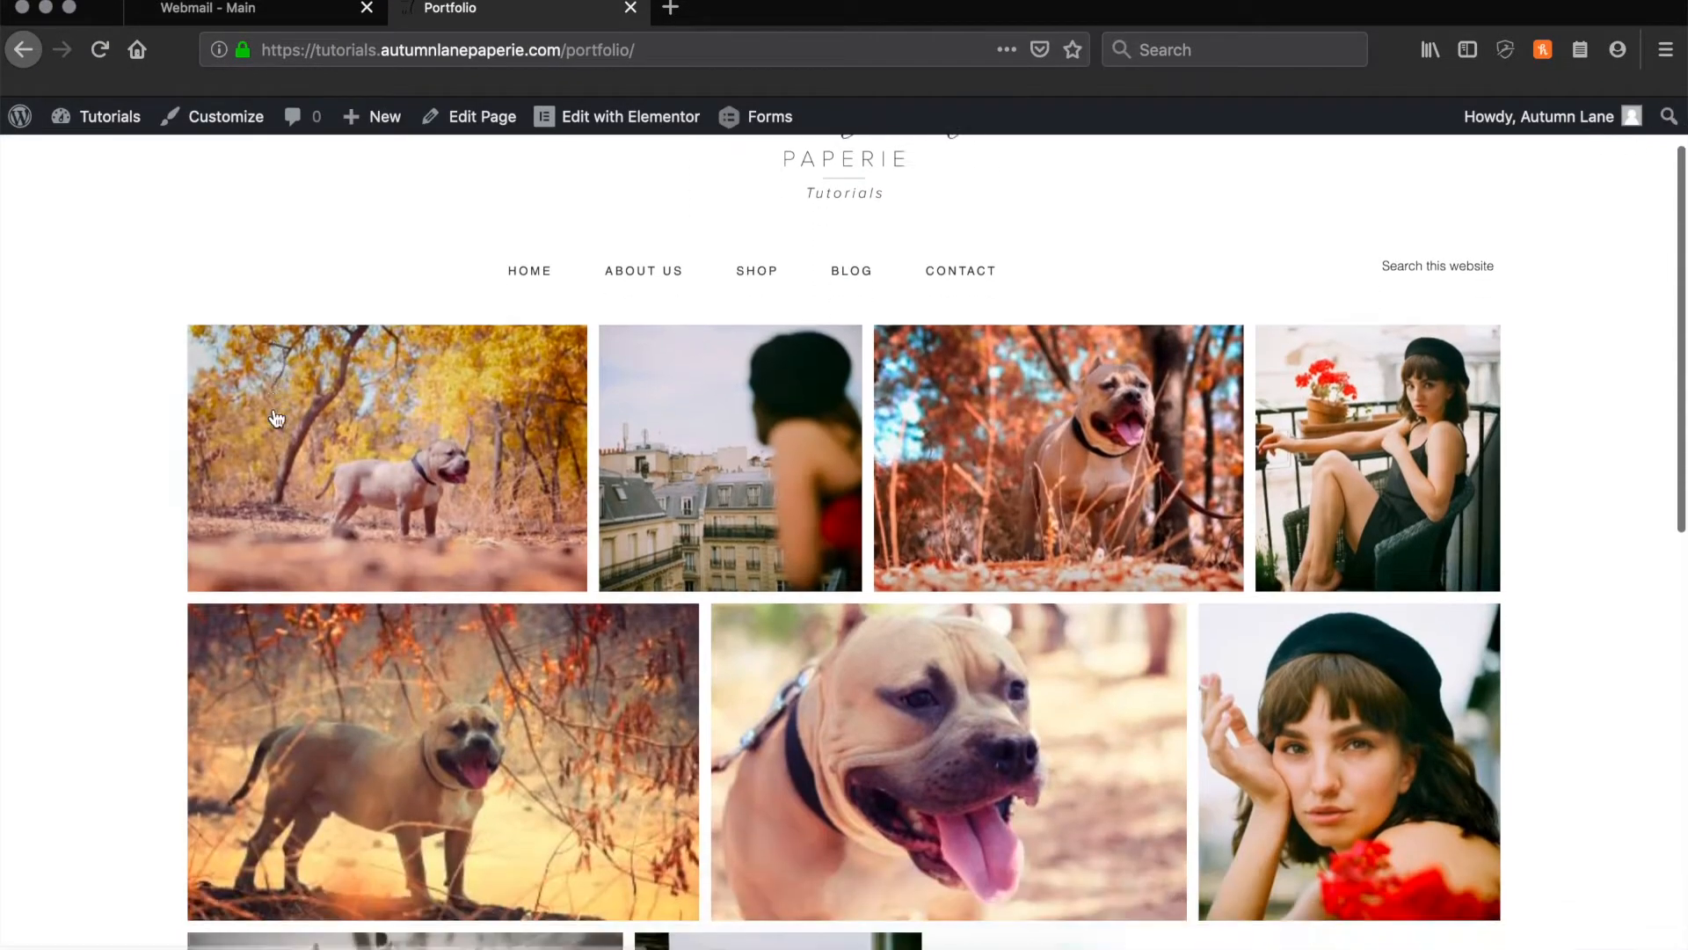
{"action": "scroll", "scroll_direction": "down", "scroll_amount": 3}
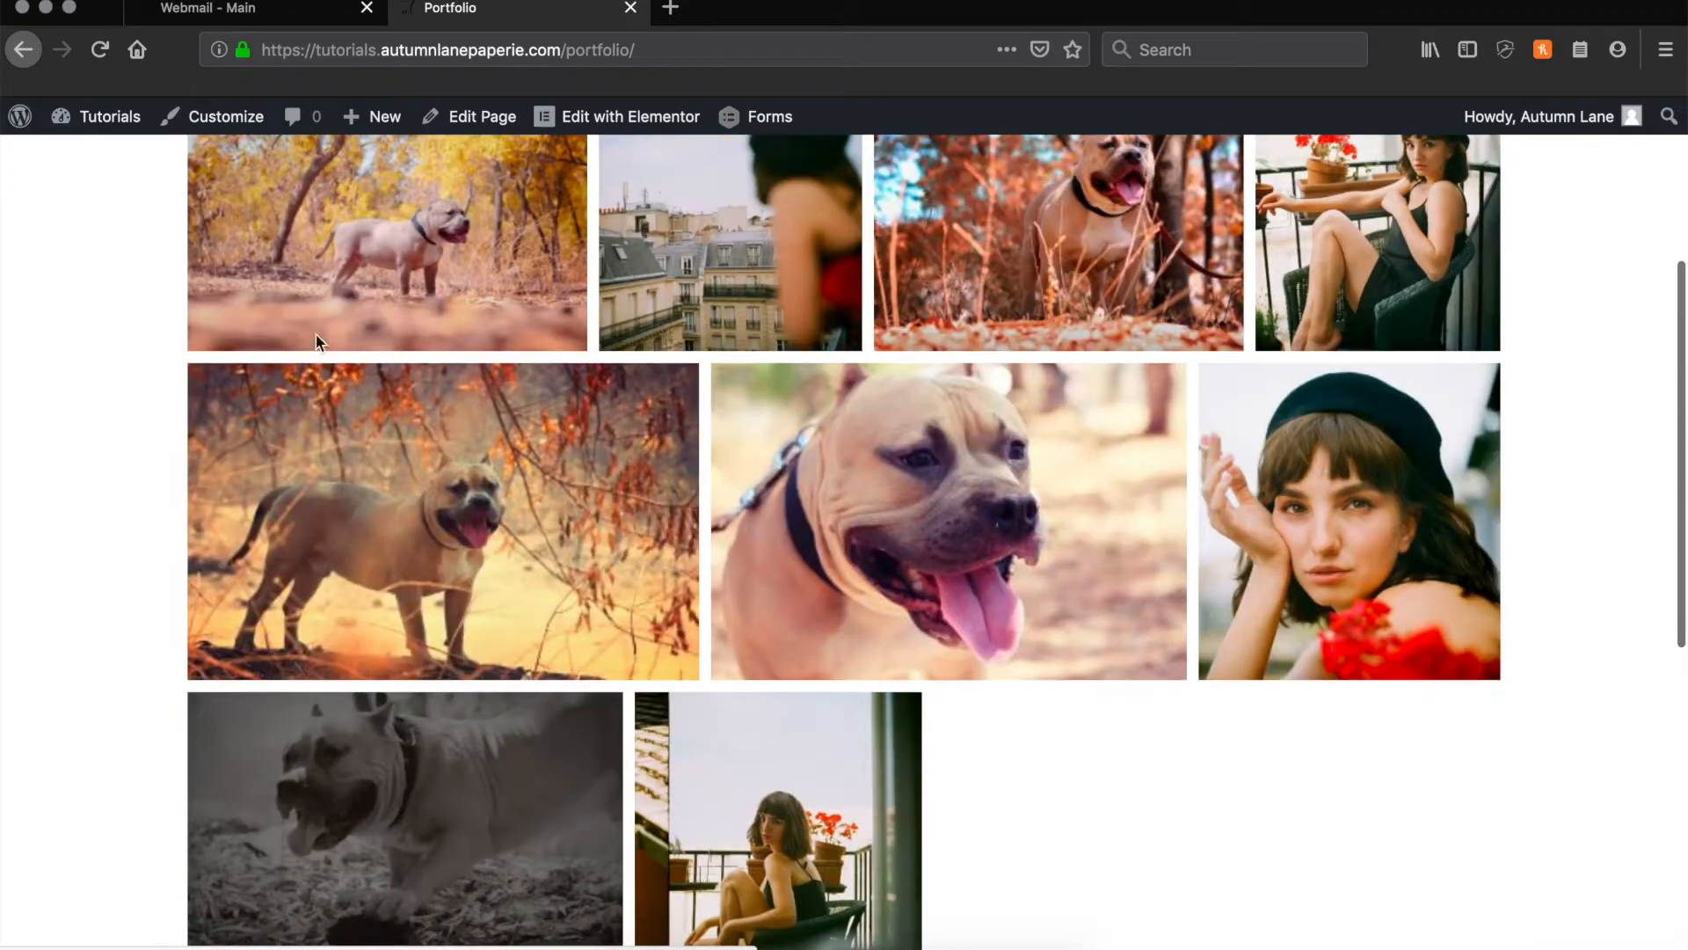
{"action": "left_click", "coordinate": [385, 242]}
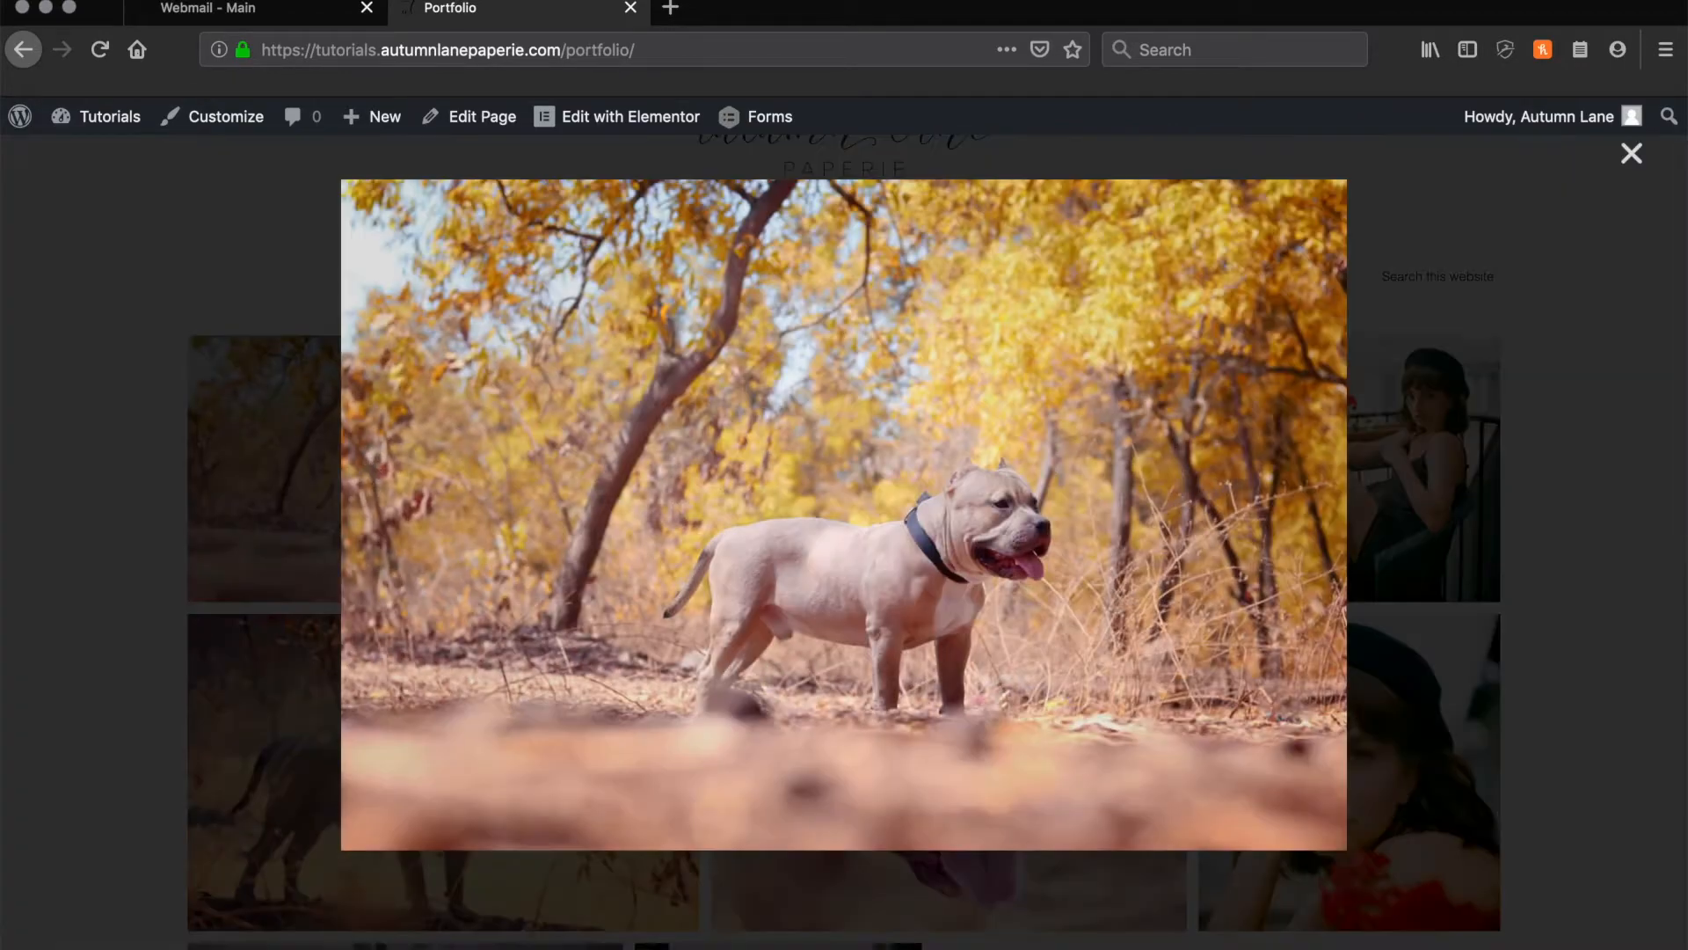
{"action": "left_click", "coordinate": [1630, 153]}
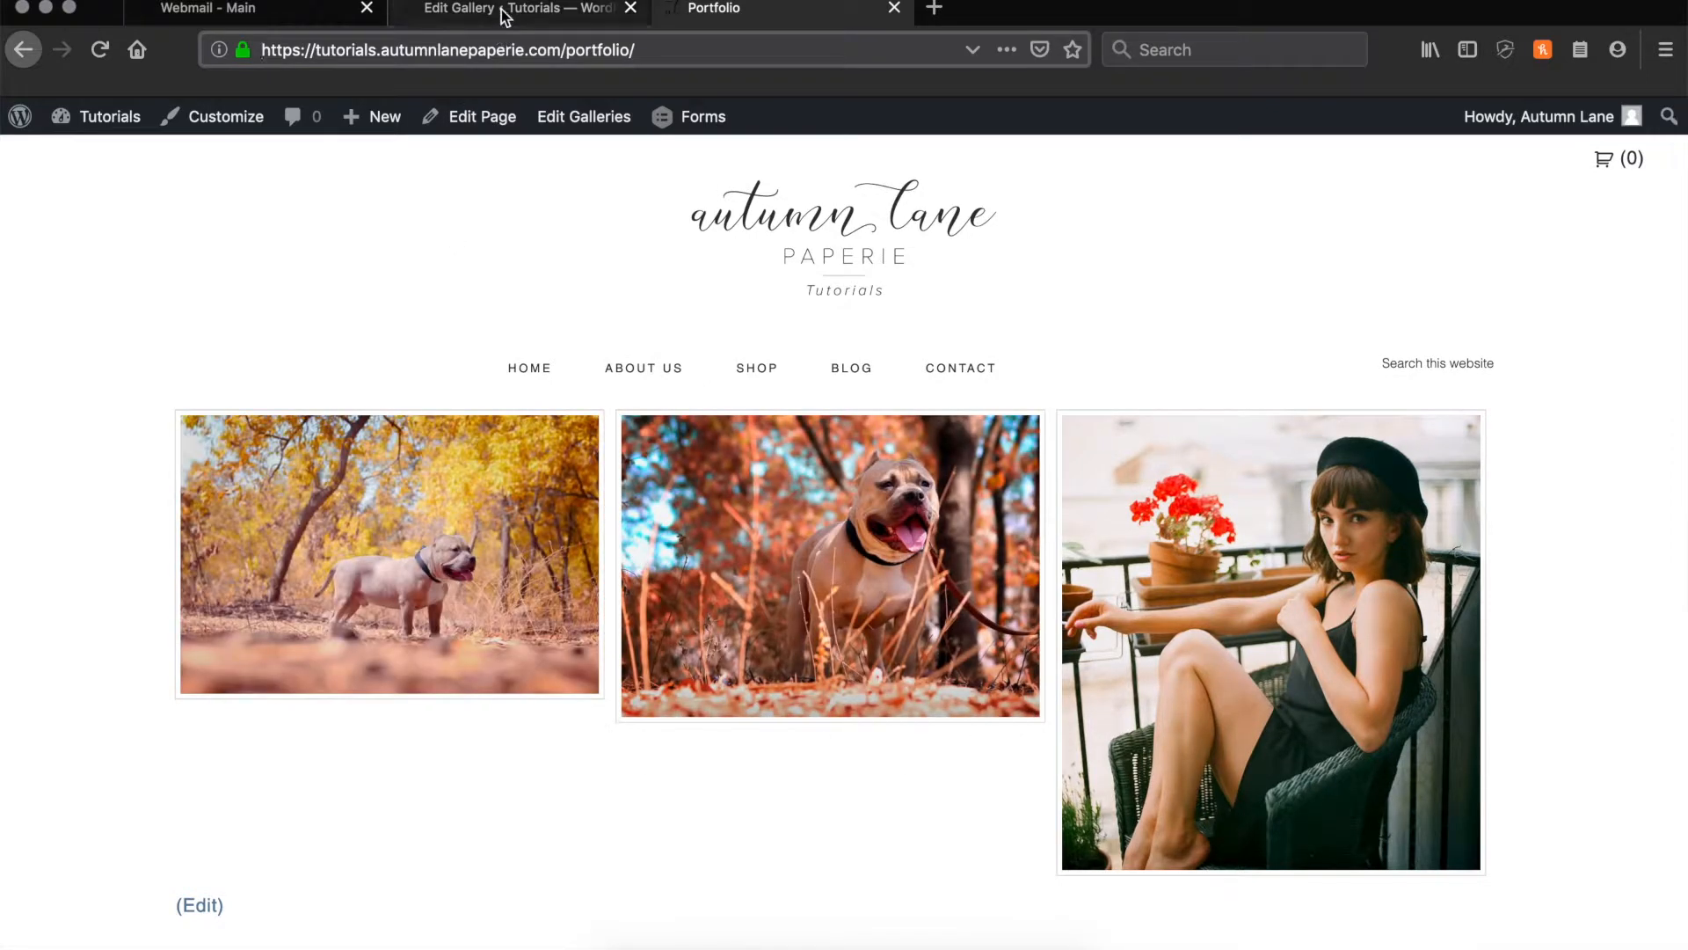
Go to the Tutorials dashboard and open FooGallery's Galleries list.
{"action": "left_click", "coordinate": [109, 116]}
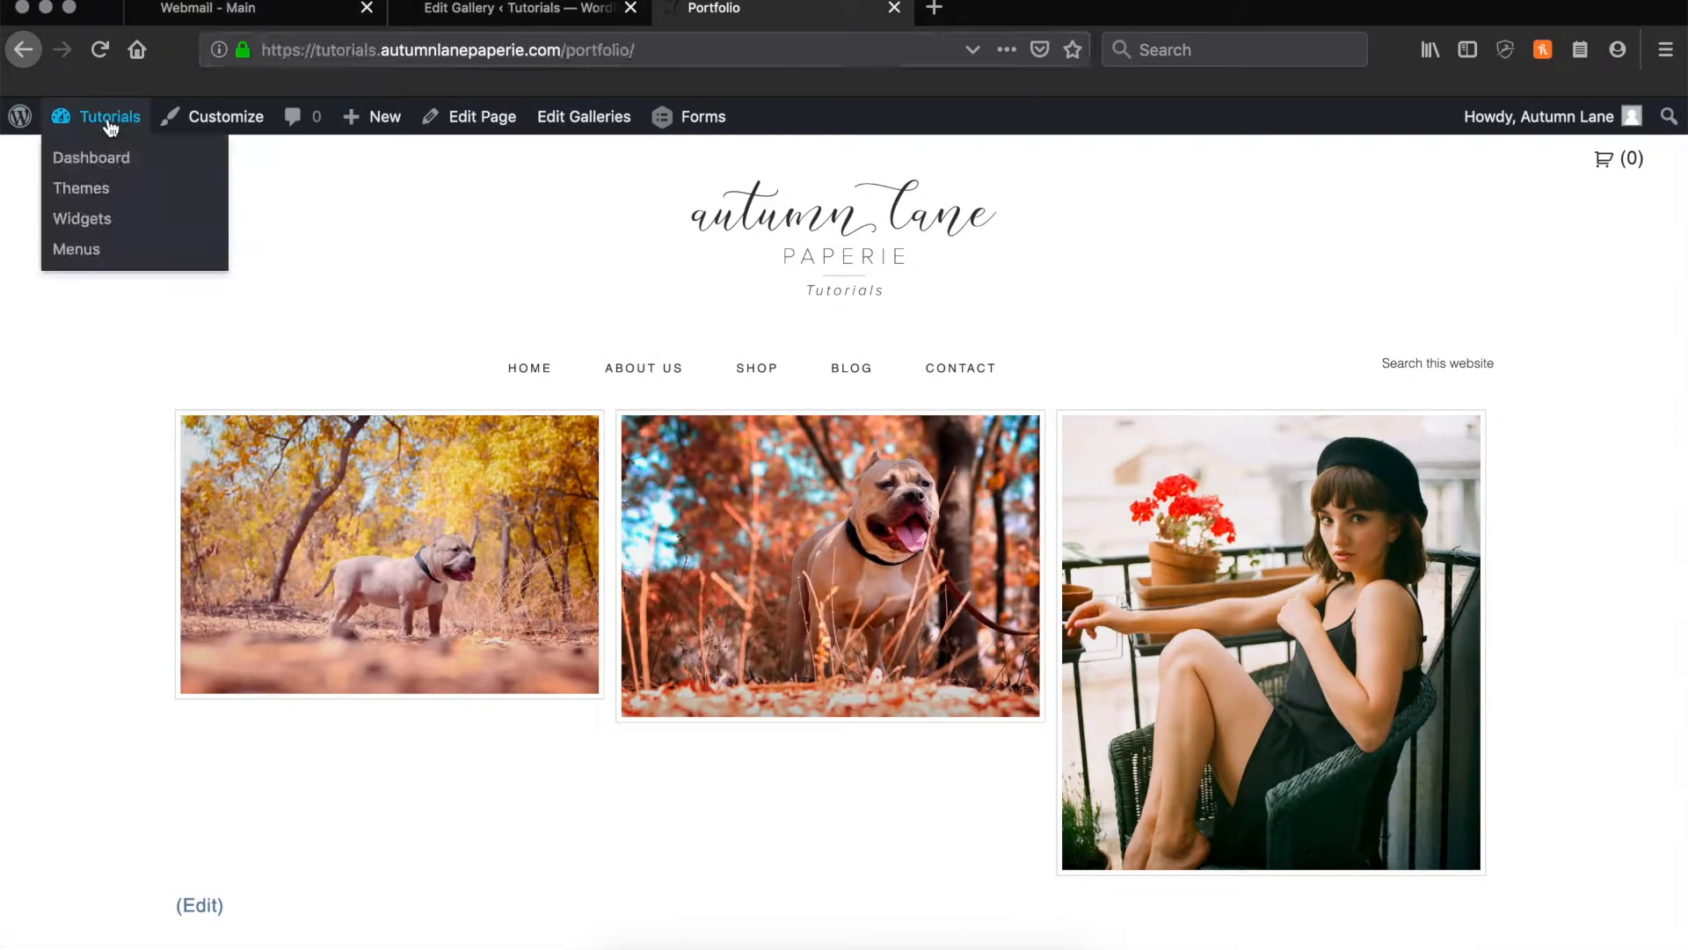
{"action": "left_click", "coordinate": [92, 158]}
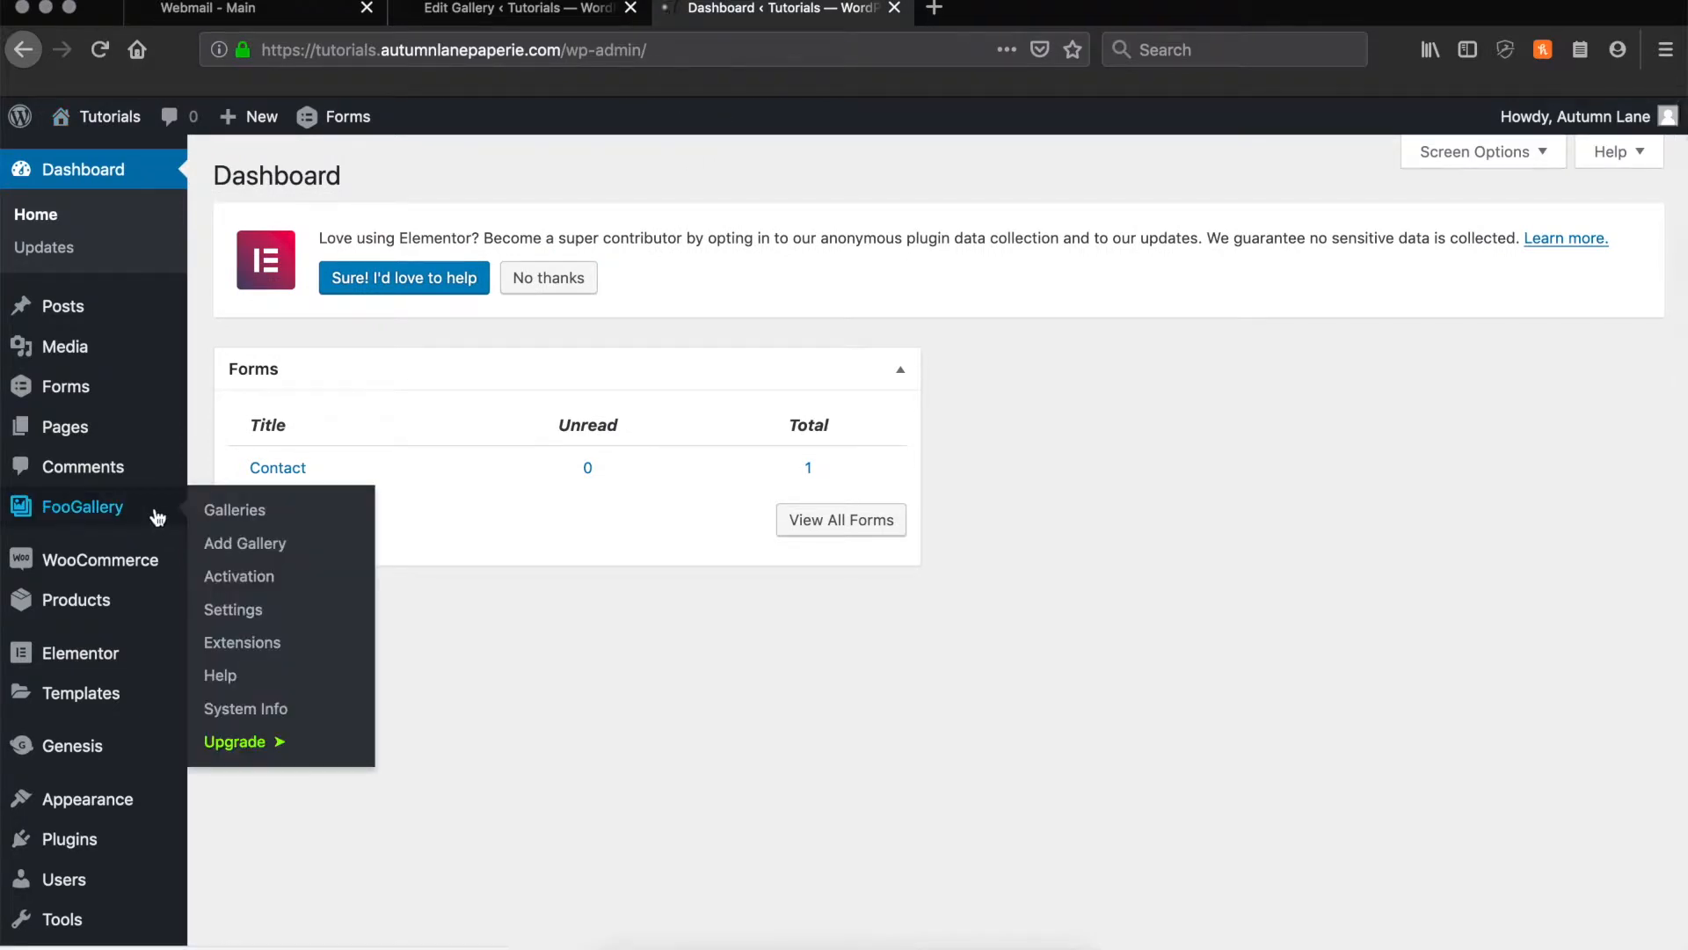
{"action": "left_click", "coordinate": [234, 509]}
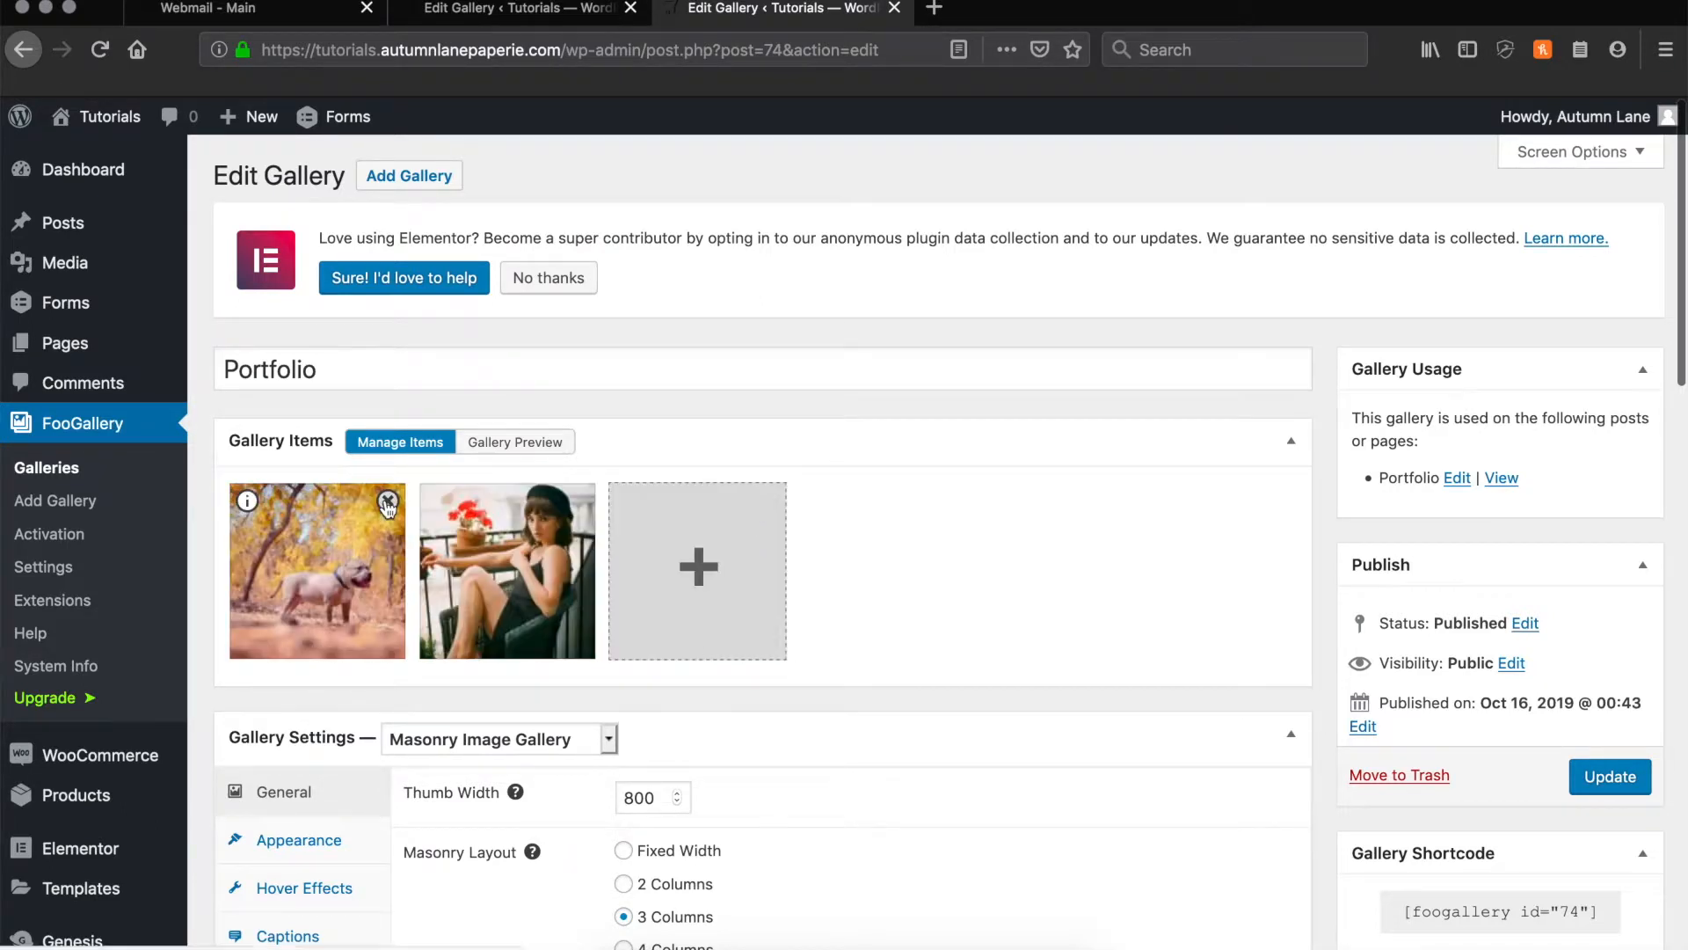
Replace the gallery's existing photo with nine photos from the media library.
{"action": "left_click", "coordinate": [388, 501]}
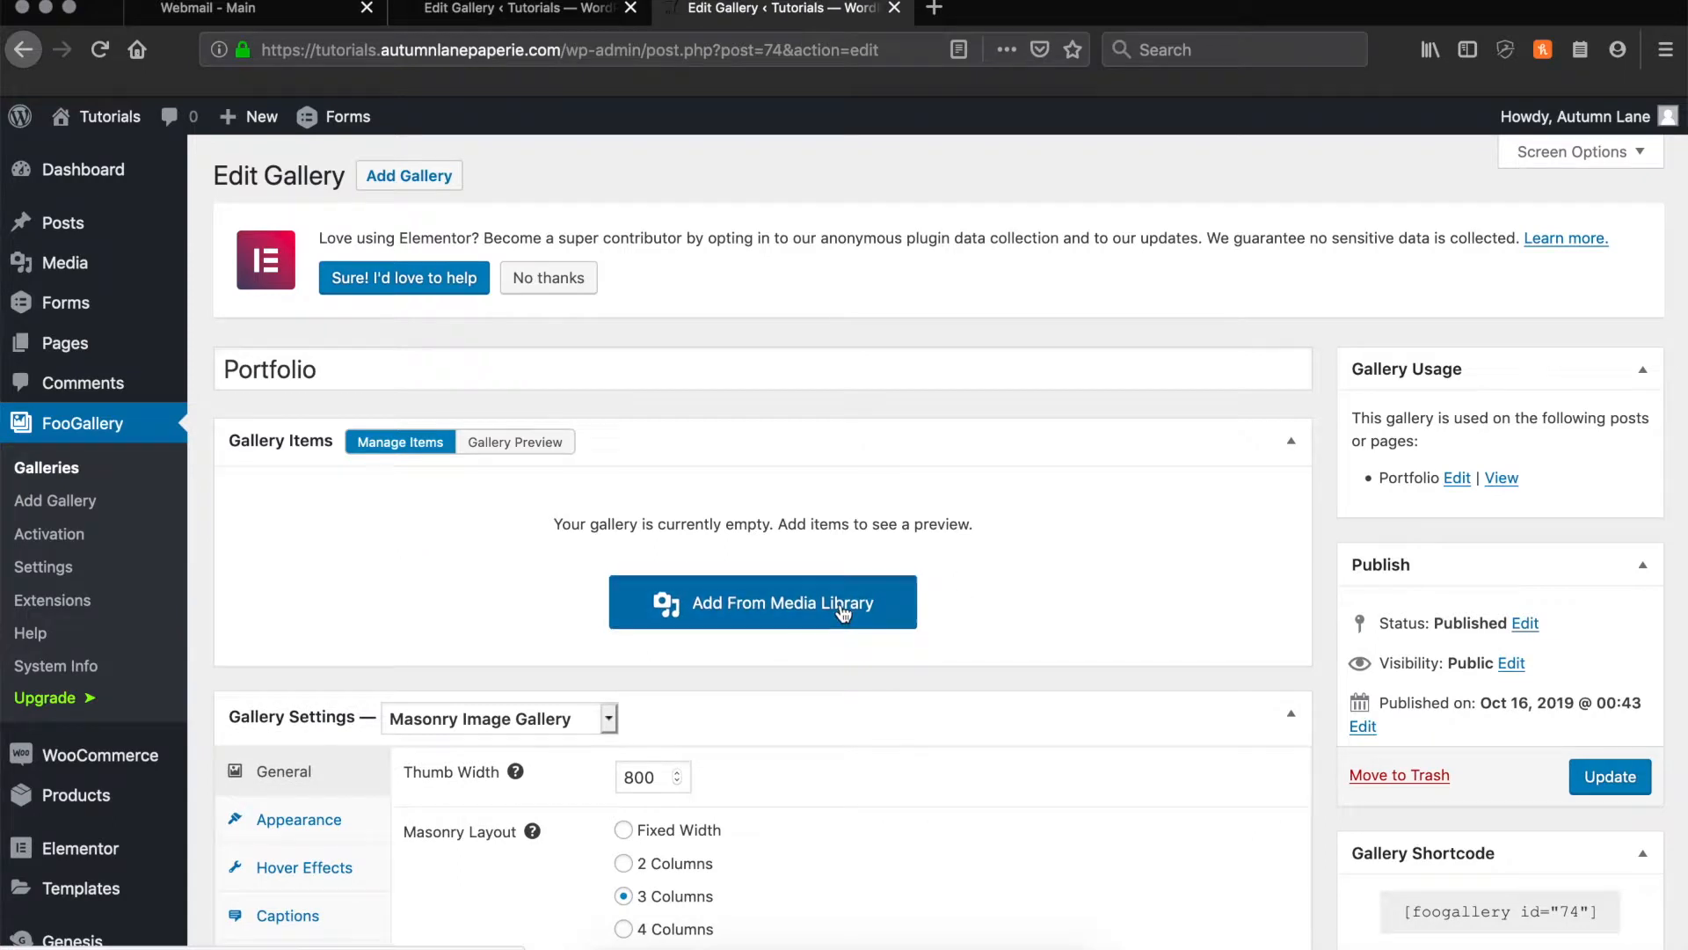
{"action": "left_click", "coordinate": [762, 602]}
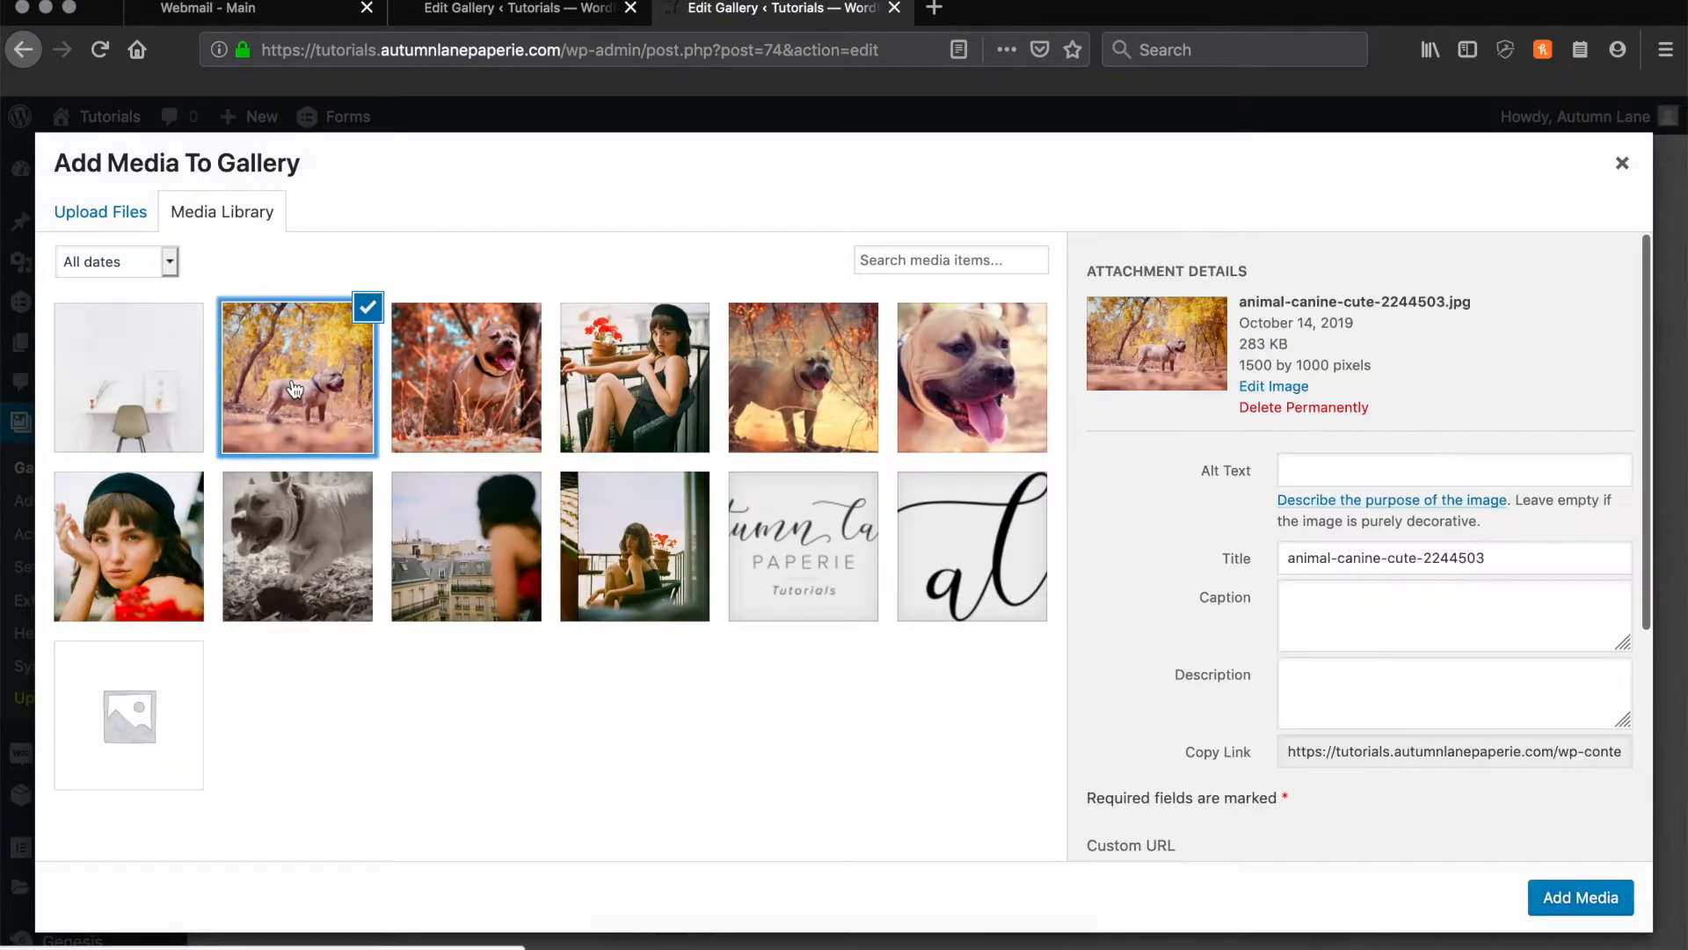
{"action": "left_click", "coordinate": [634, 546]}
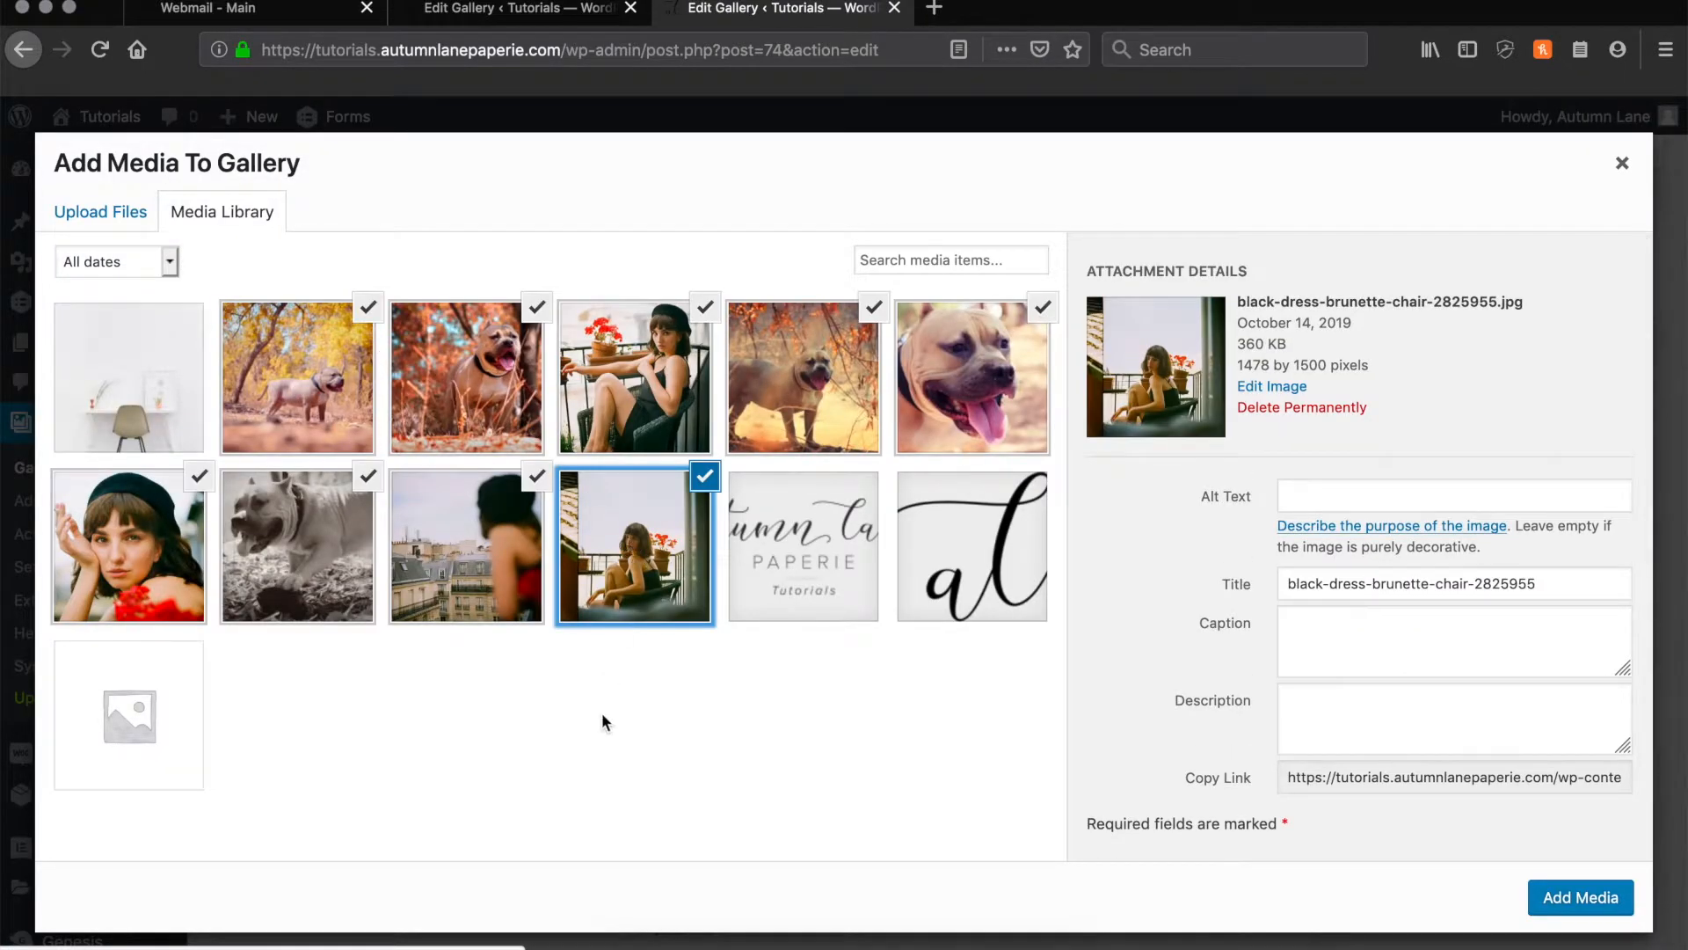
{"action": "left_click", "coordinate": [1579, 897]}
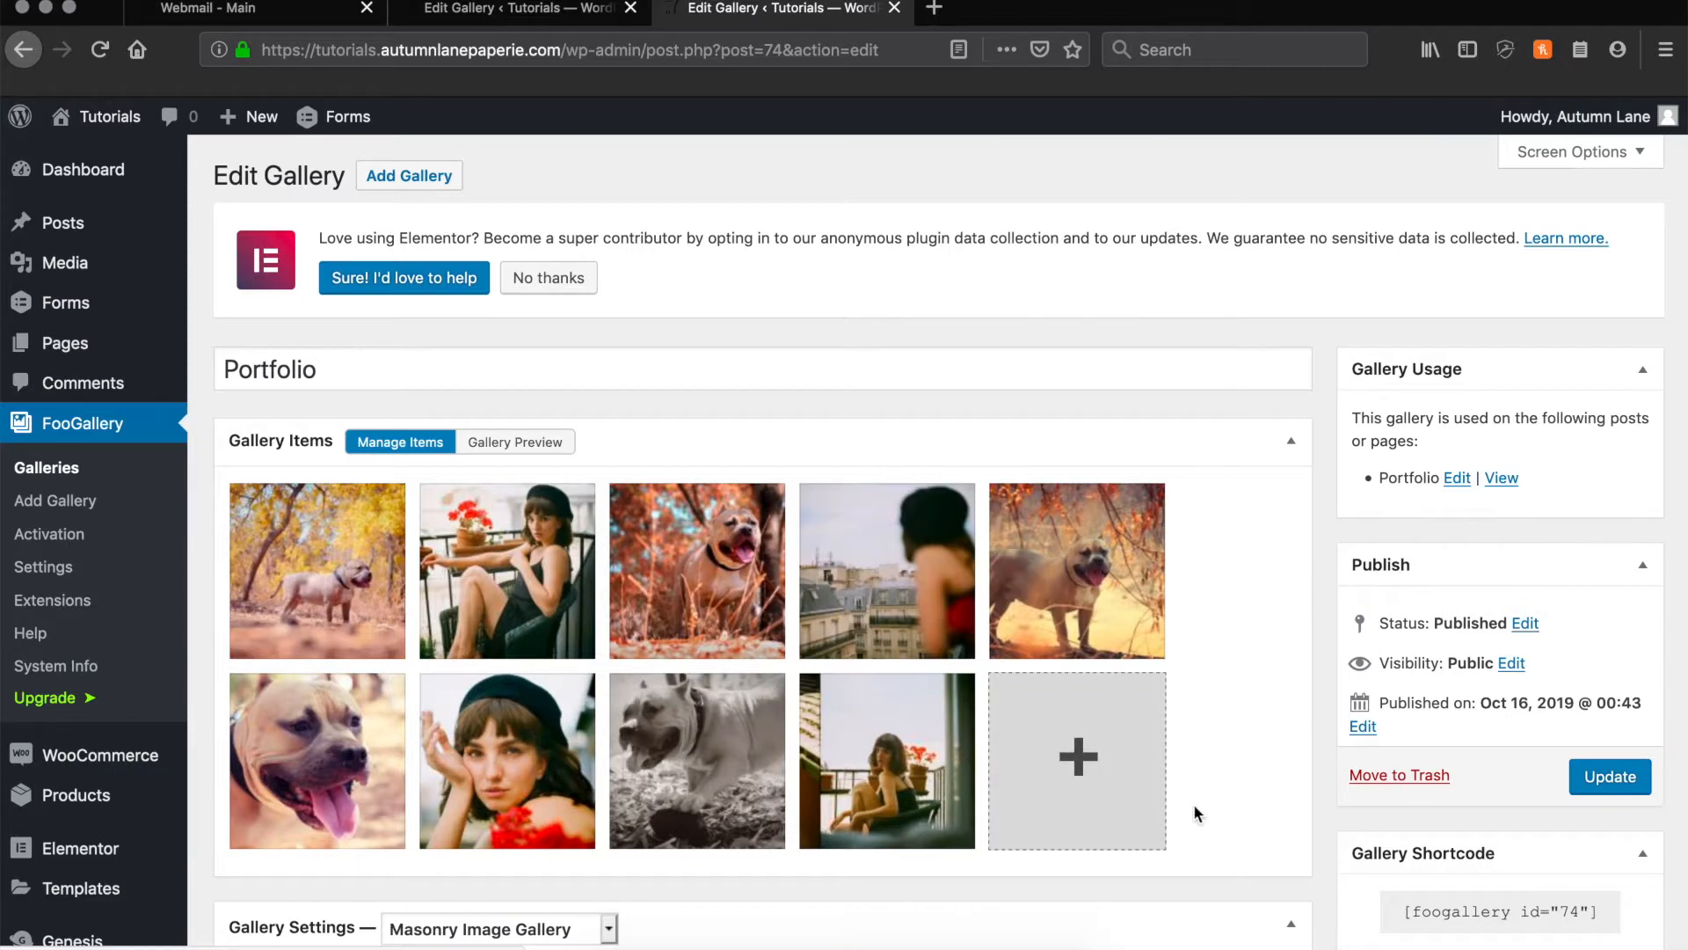
{"action": "scroll", "scroll_direction": "down", "scroll_amount": 3}
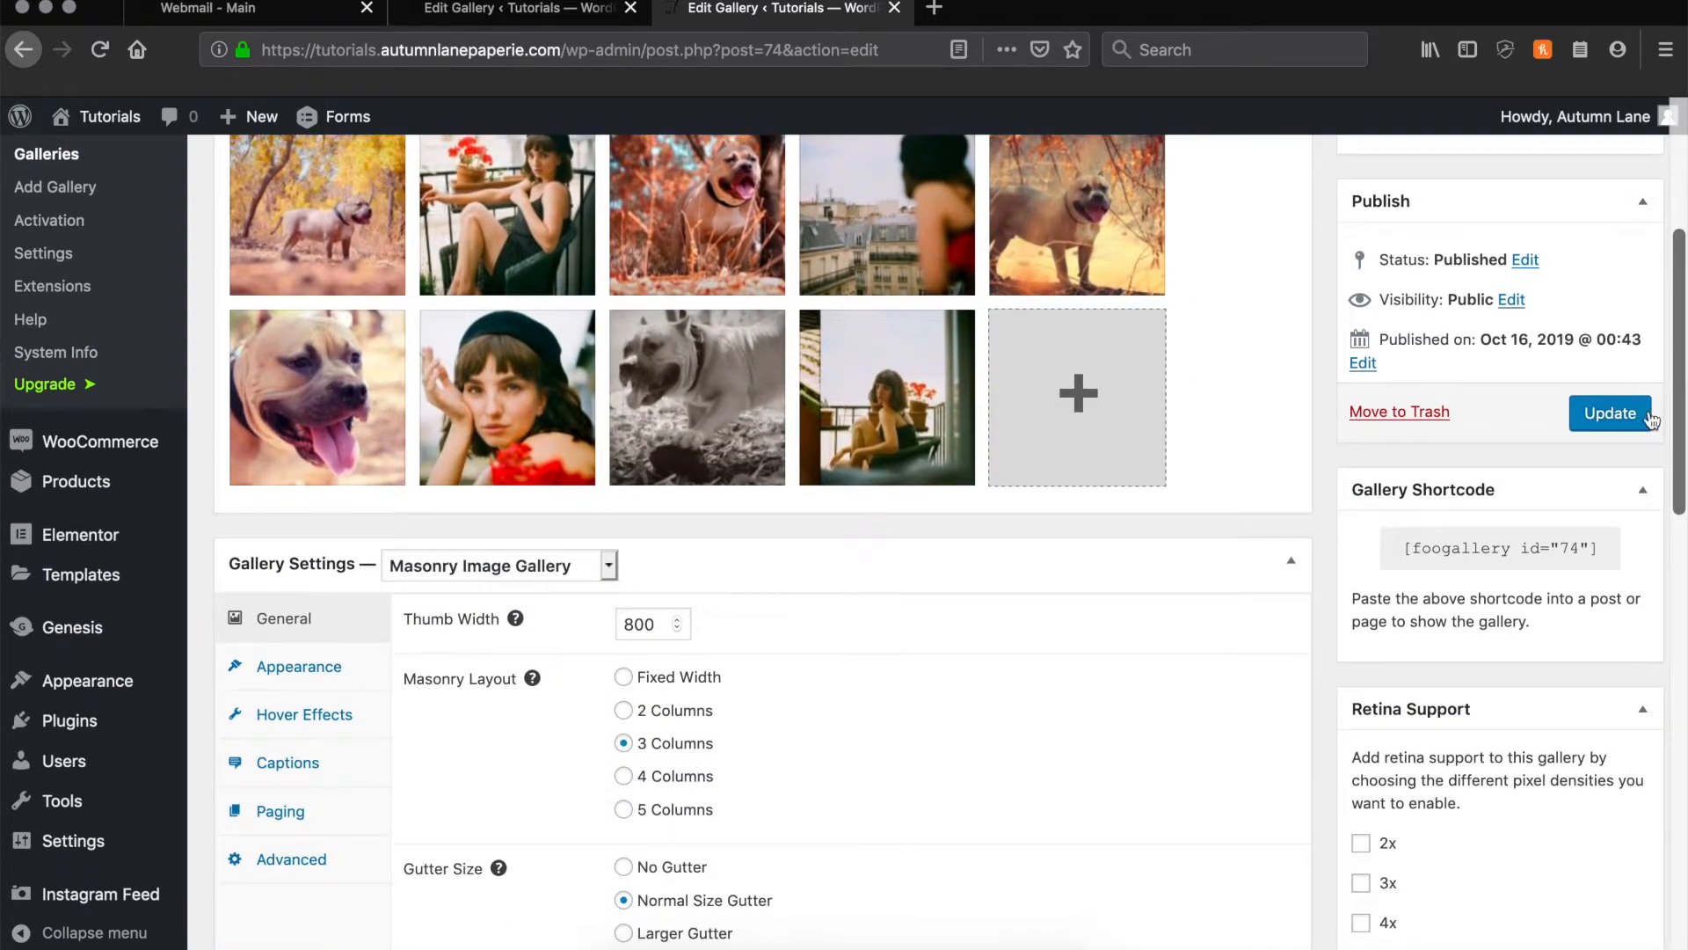
{"action": "left_click", "coordinate": [1610, 412]}
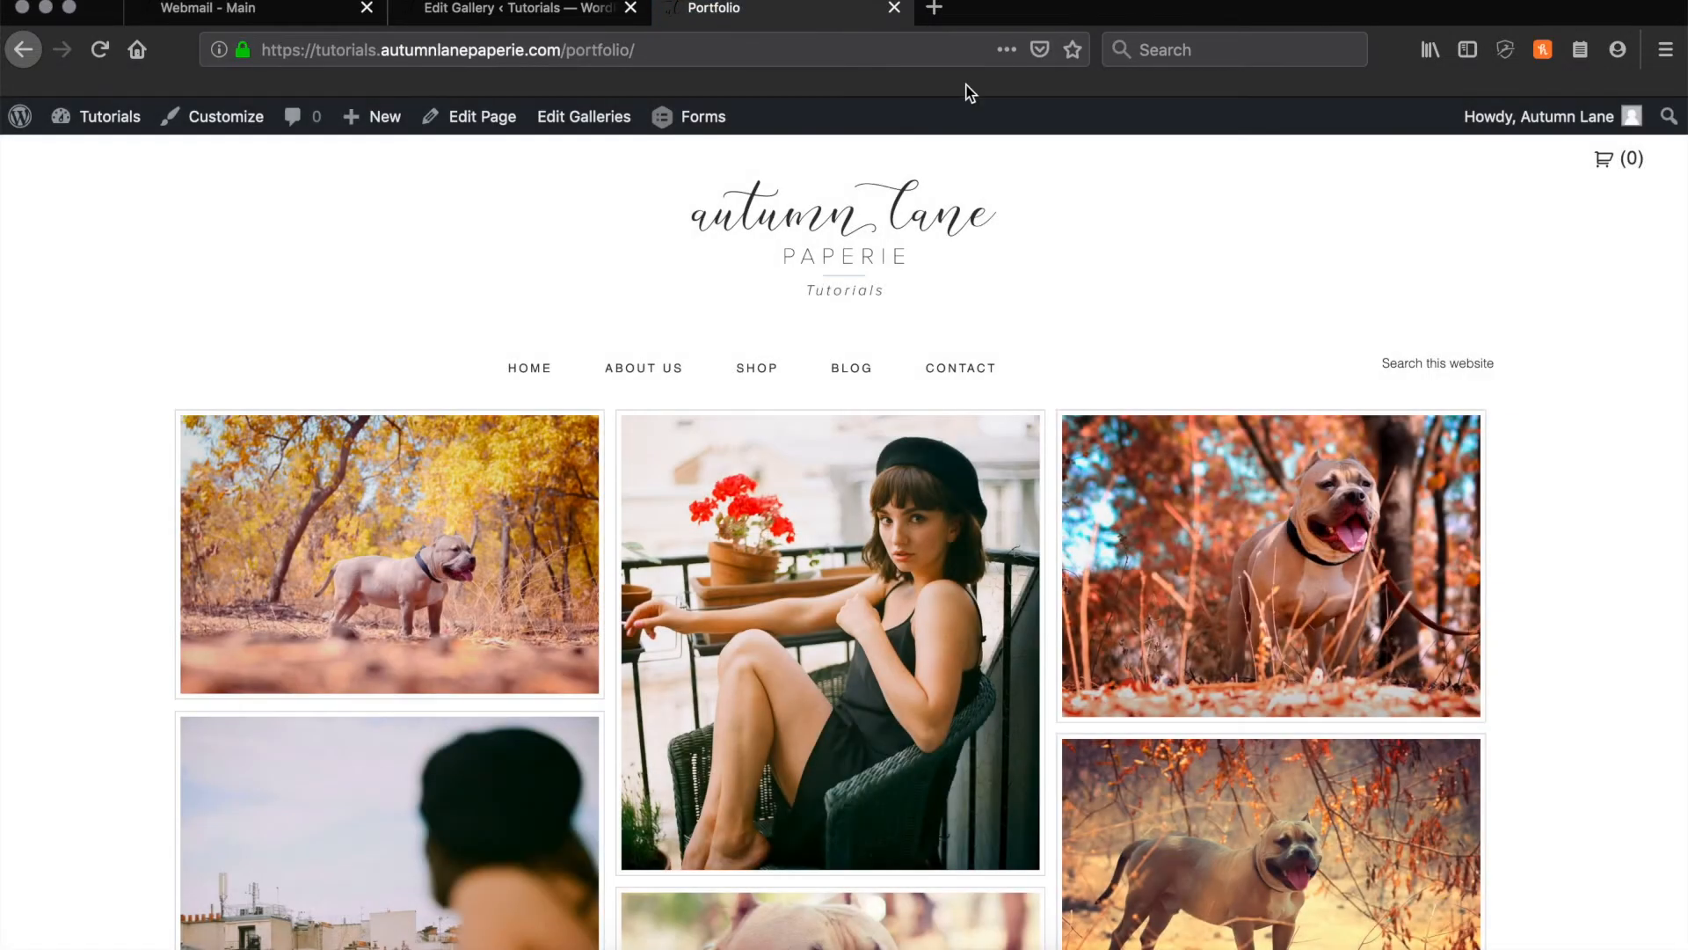
{"action": "scroll", "scroll_direction": "down", "scroll_amount": 3}
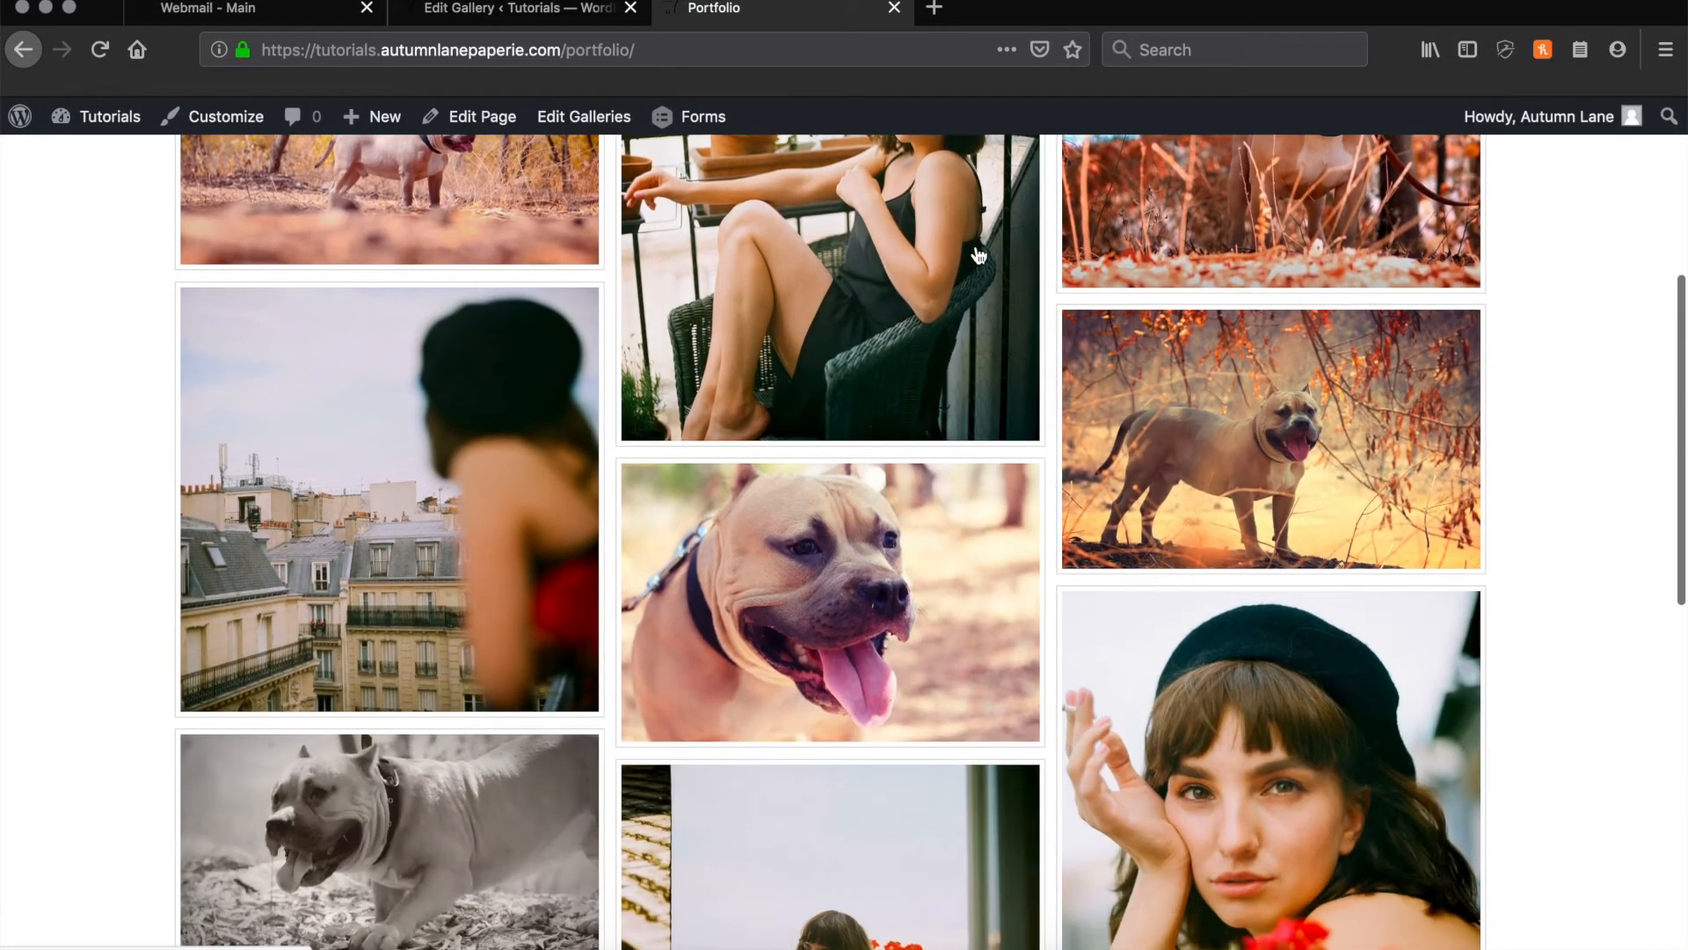
{"action": "scroll", "scroll_direction": "down", "scroll_amount": 3}
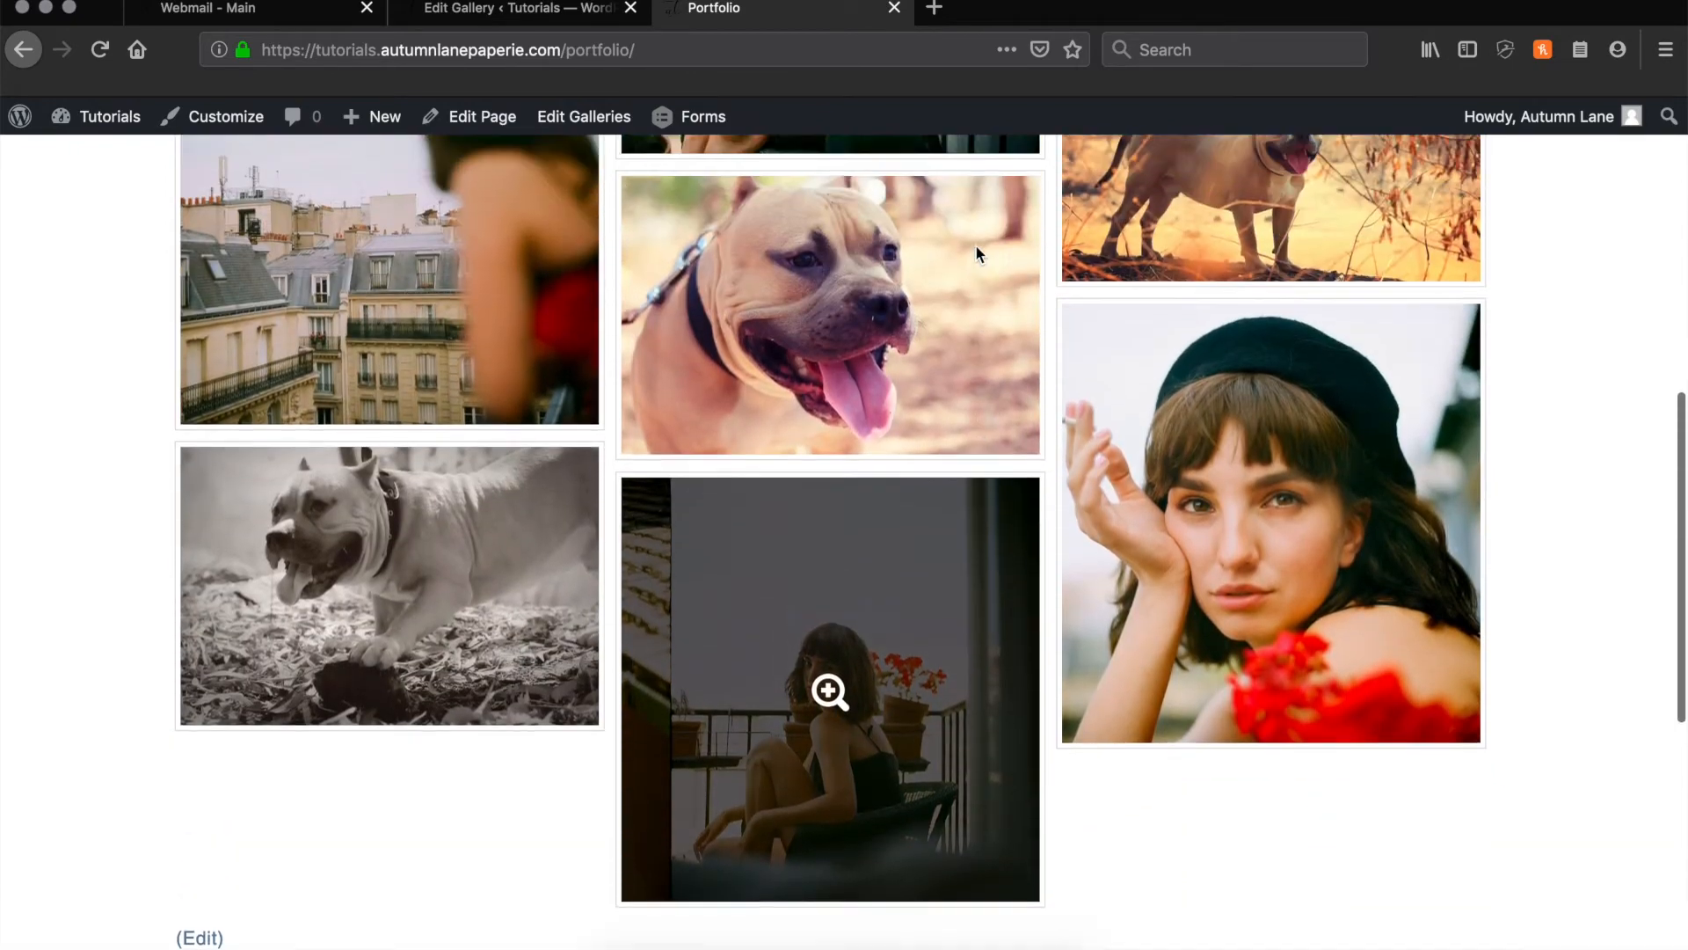
{"action": "scroll", "scroll_direction": "up", "scroll_amount": 3}
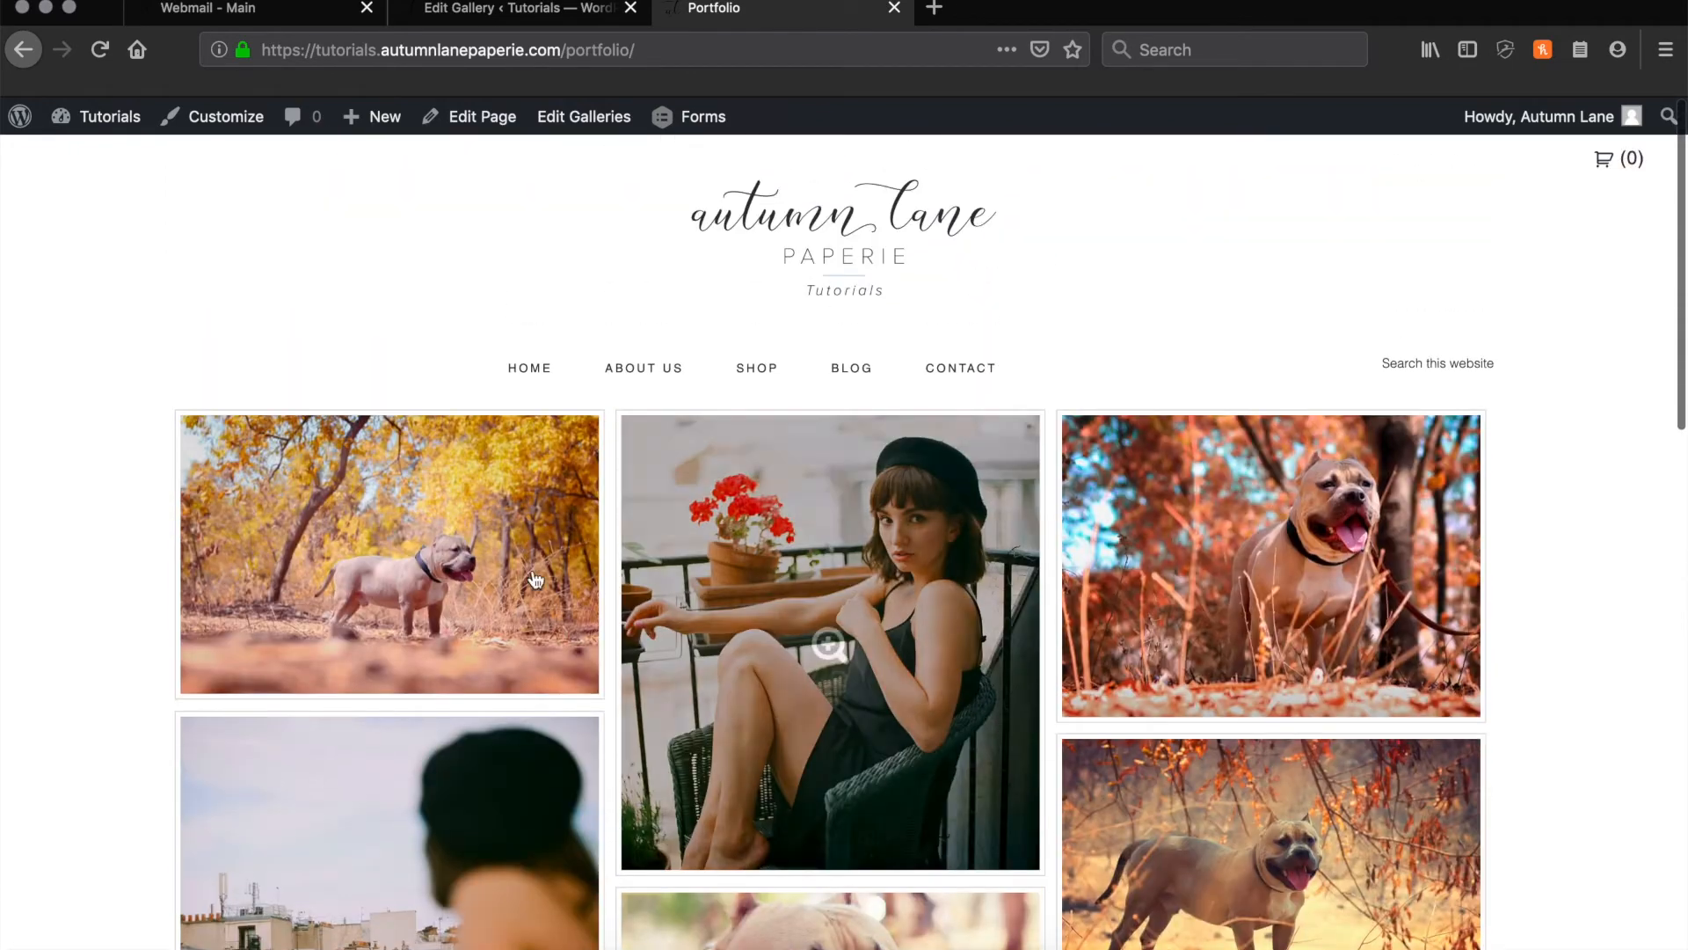
{"action": "left_click", "coordinate": [388, 552]}
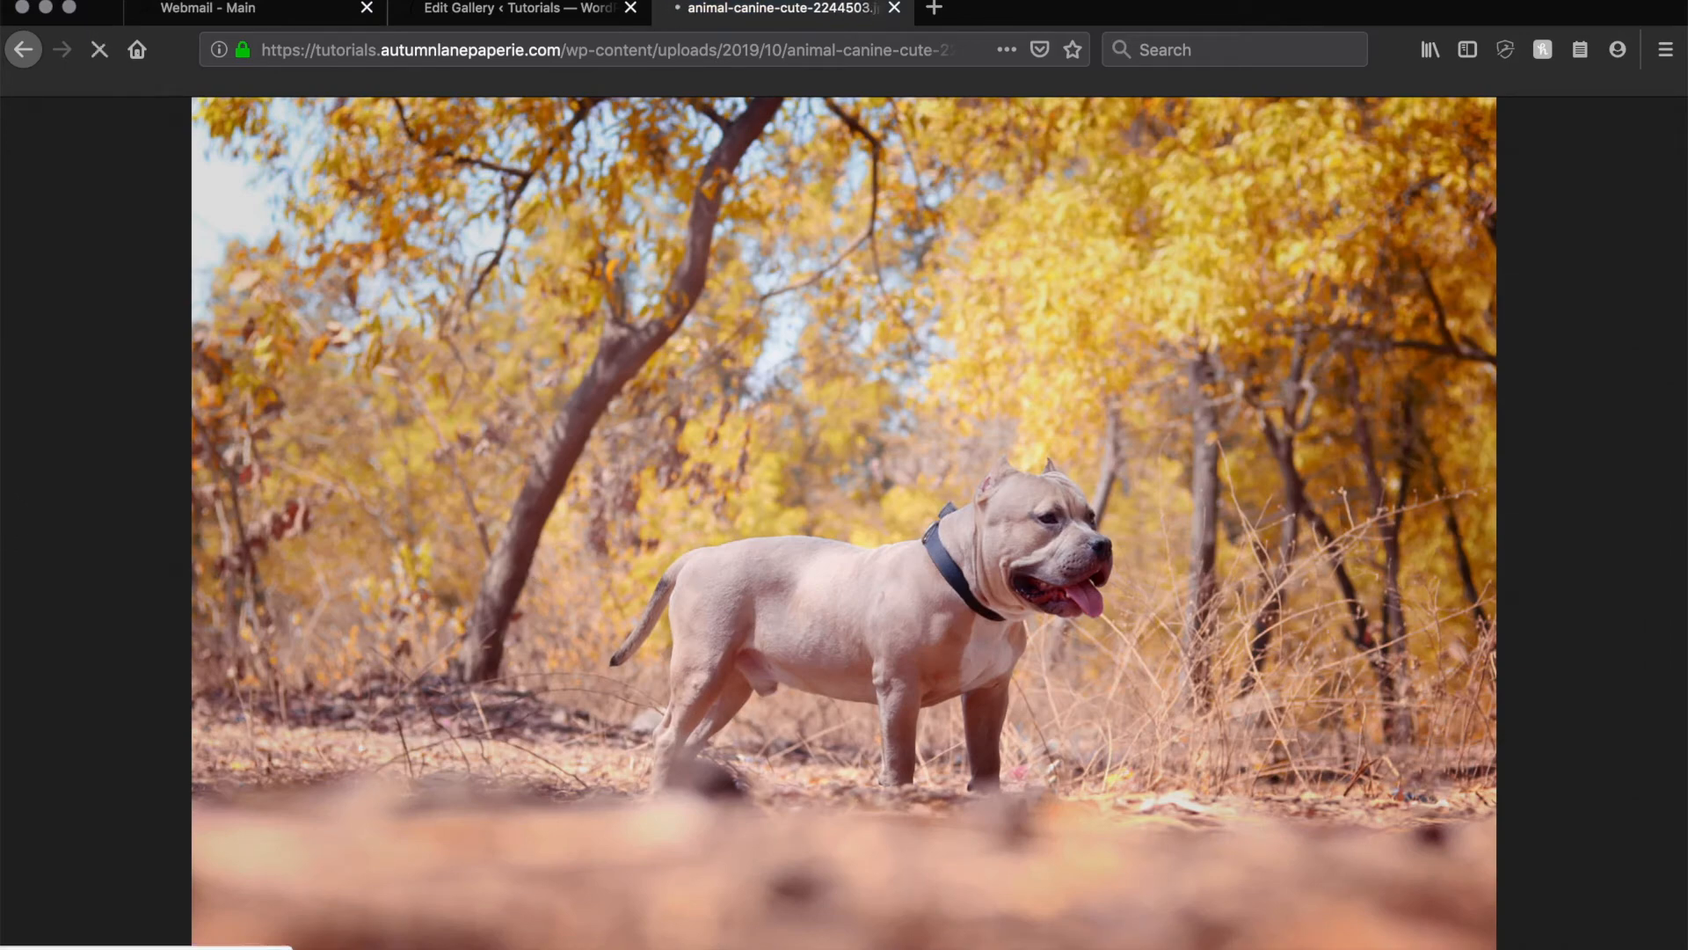
{"action": "left_click", "coordinate": [24, 50]}
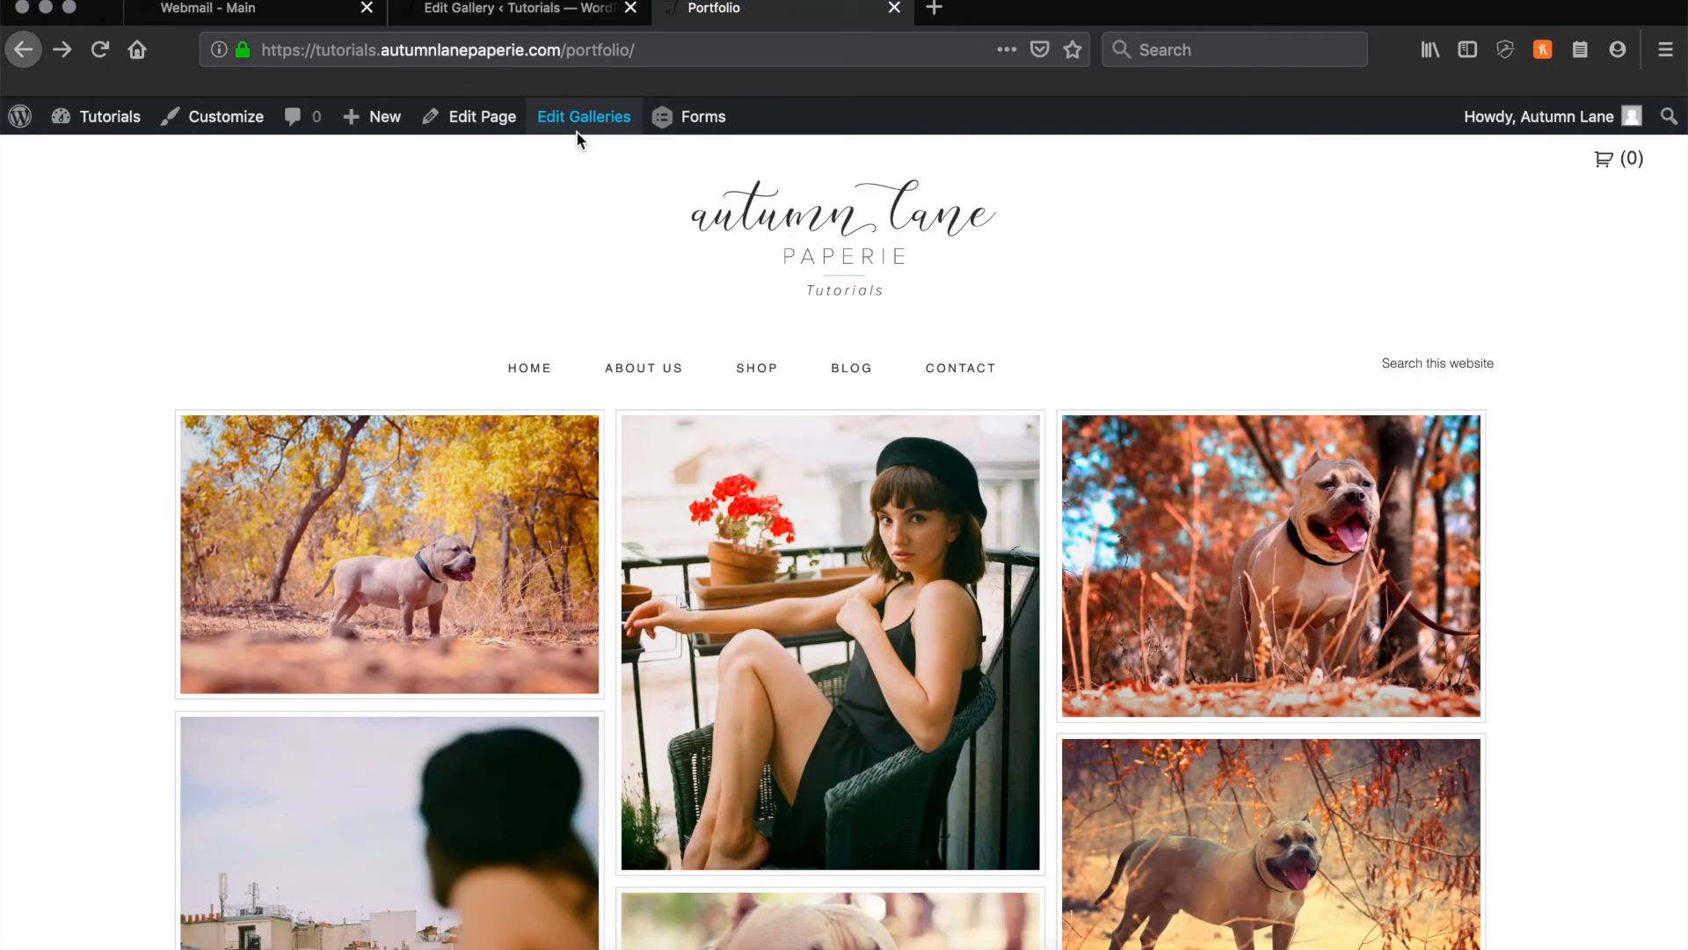